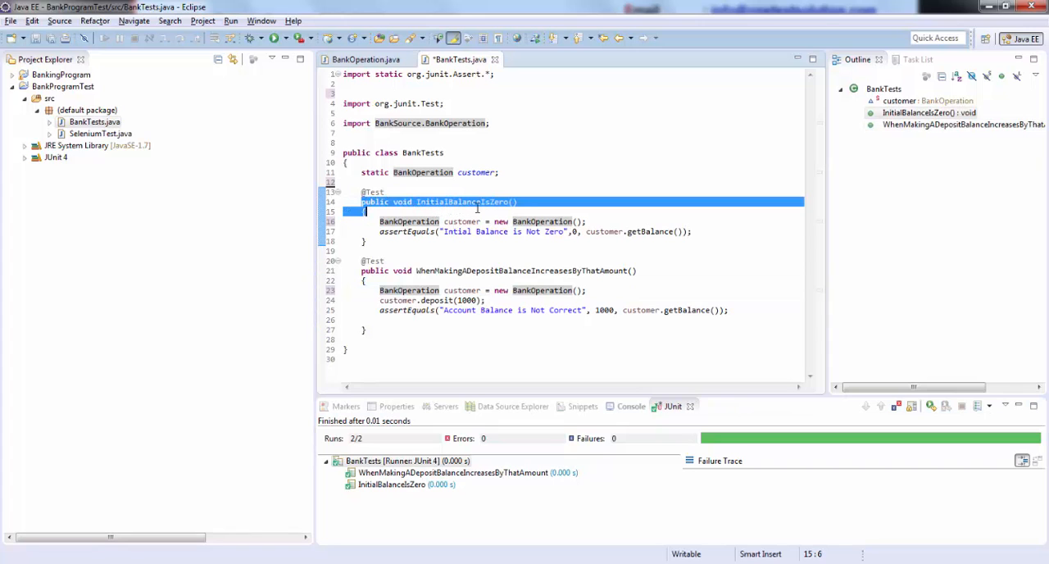
- Select and click through code in the BankTests editor
double_click(521, 270)
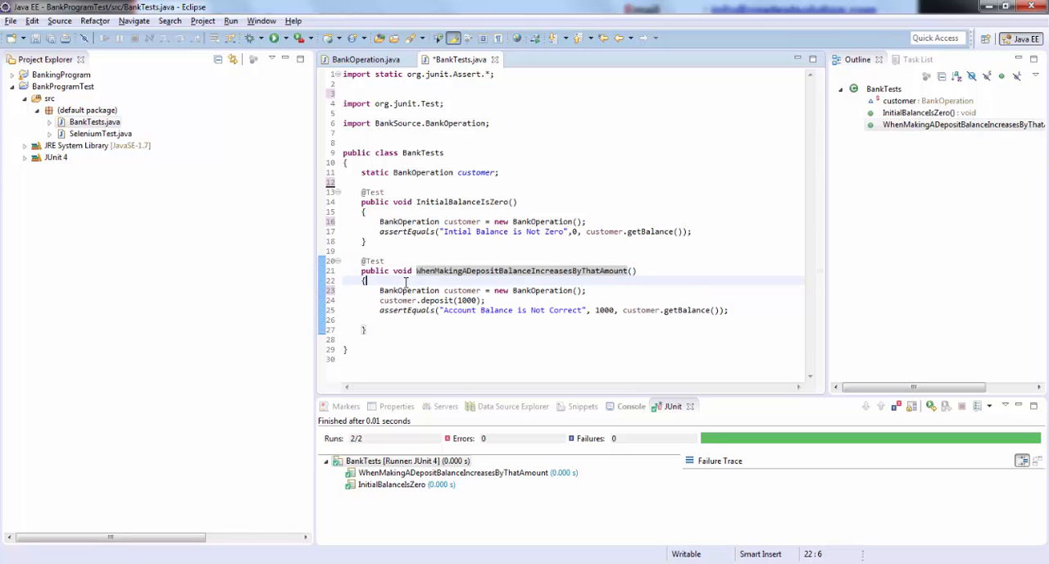
mouse_move(551, 270)
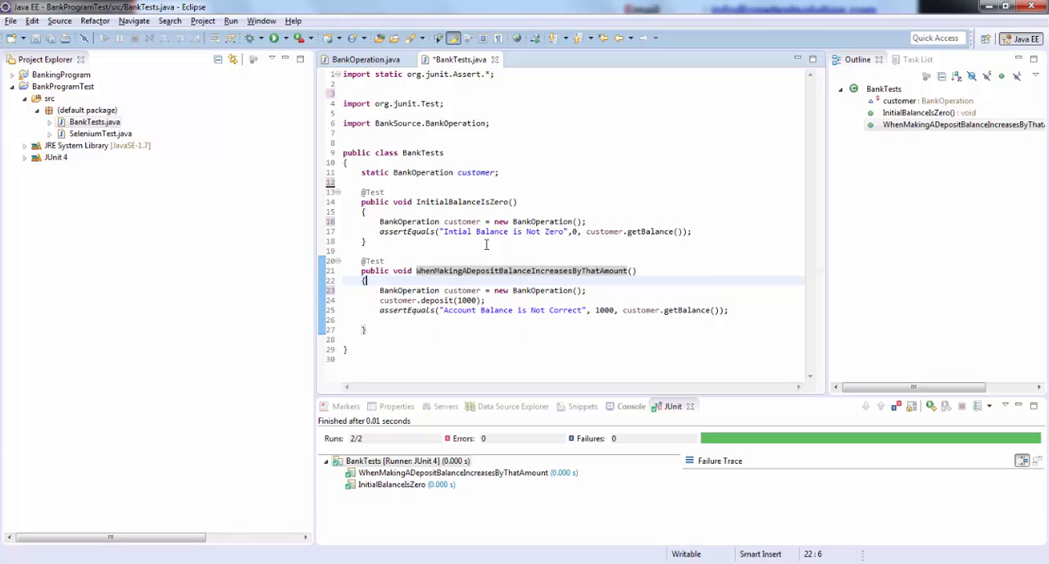
click(417, 192)
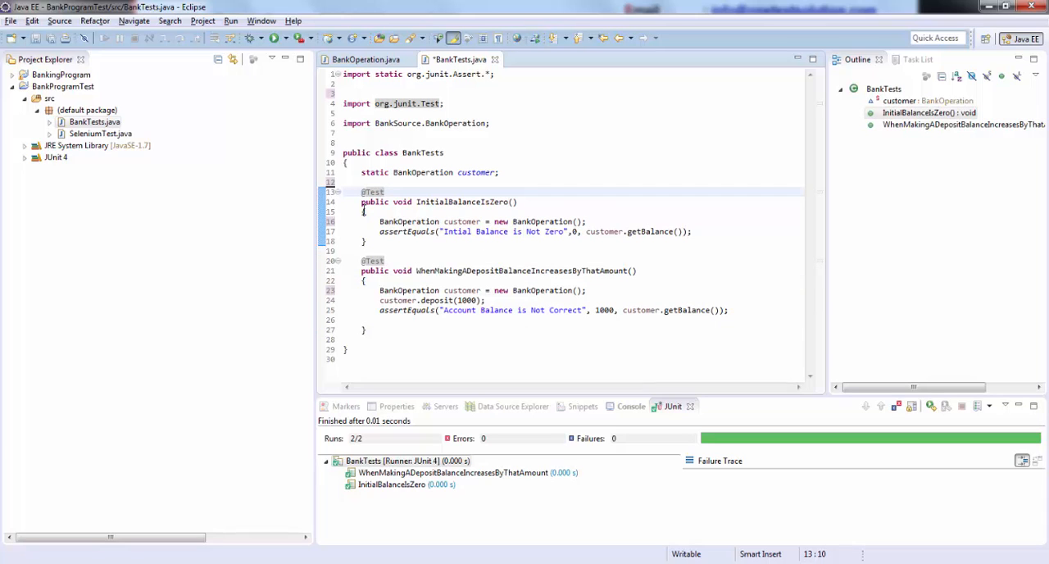
double_click(400, 221)
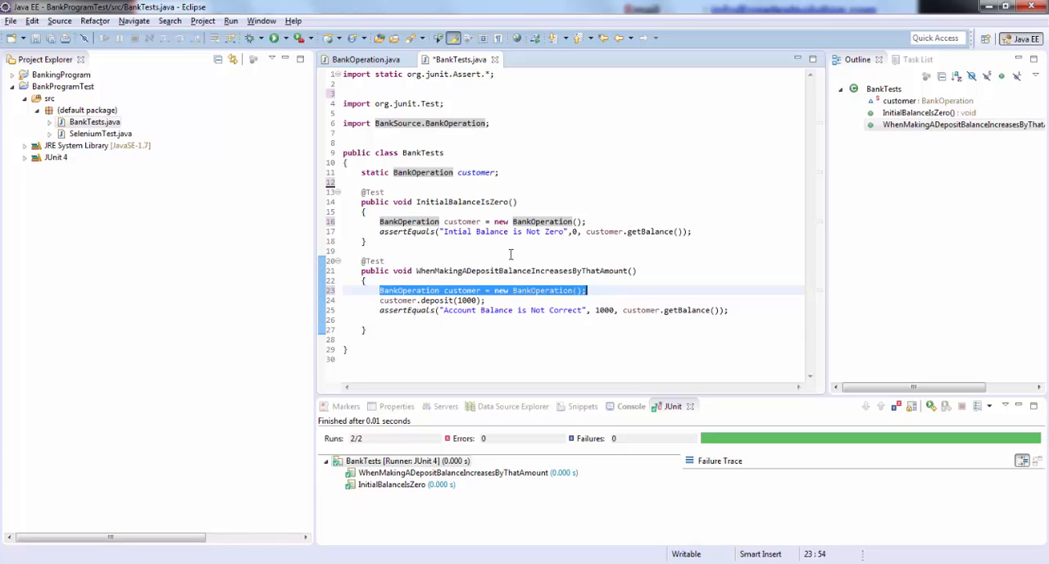
click(375, 182)
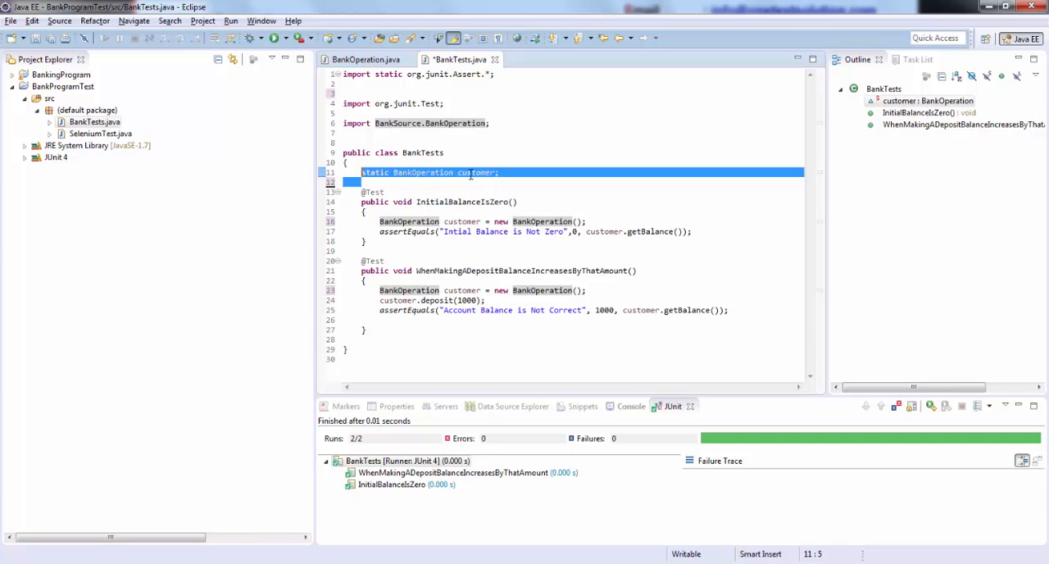
click(474, 172)
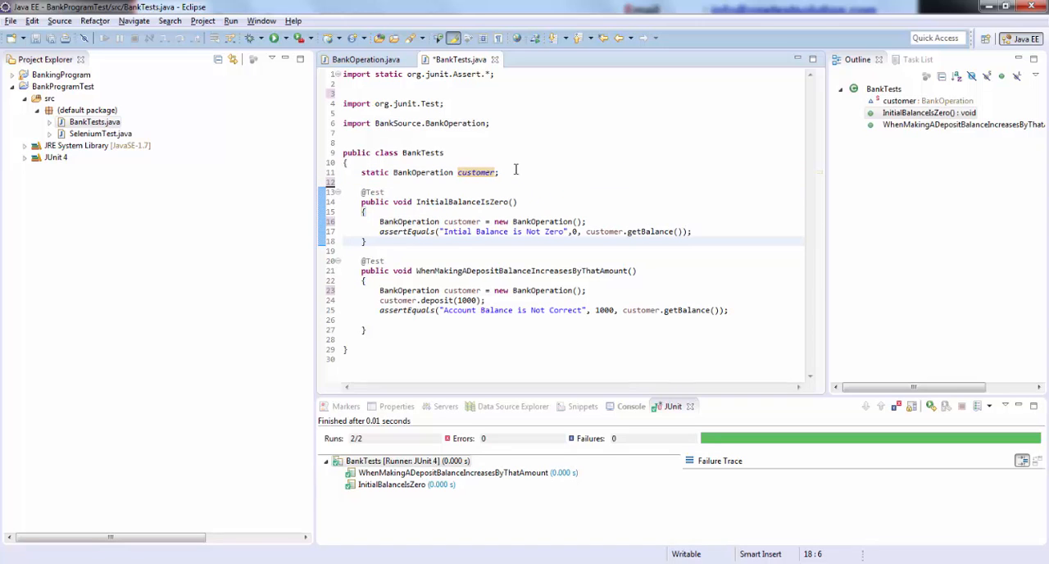
key(Return)
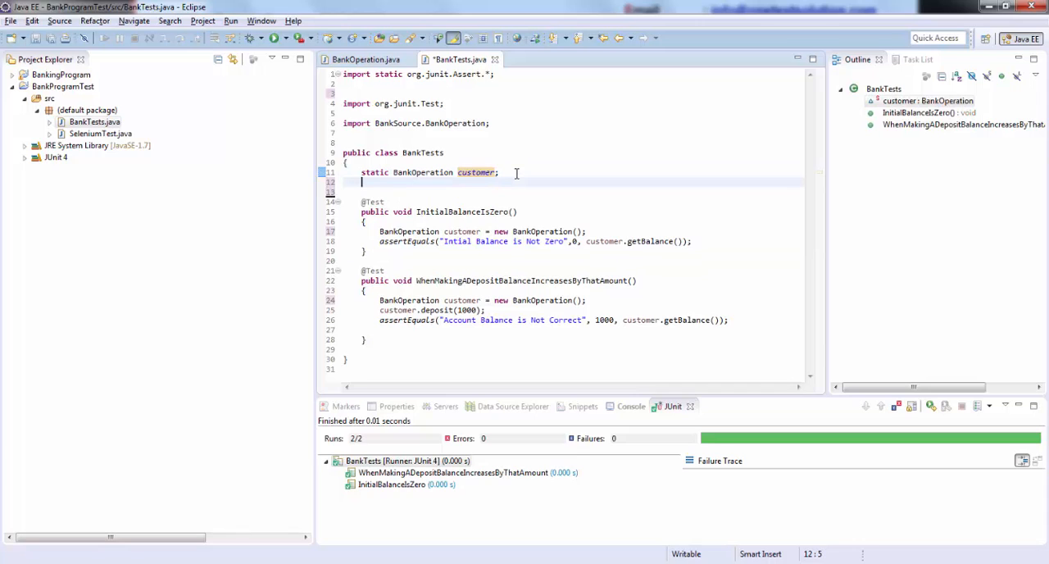
text(@)
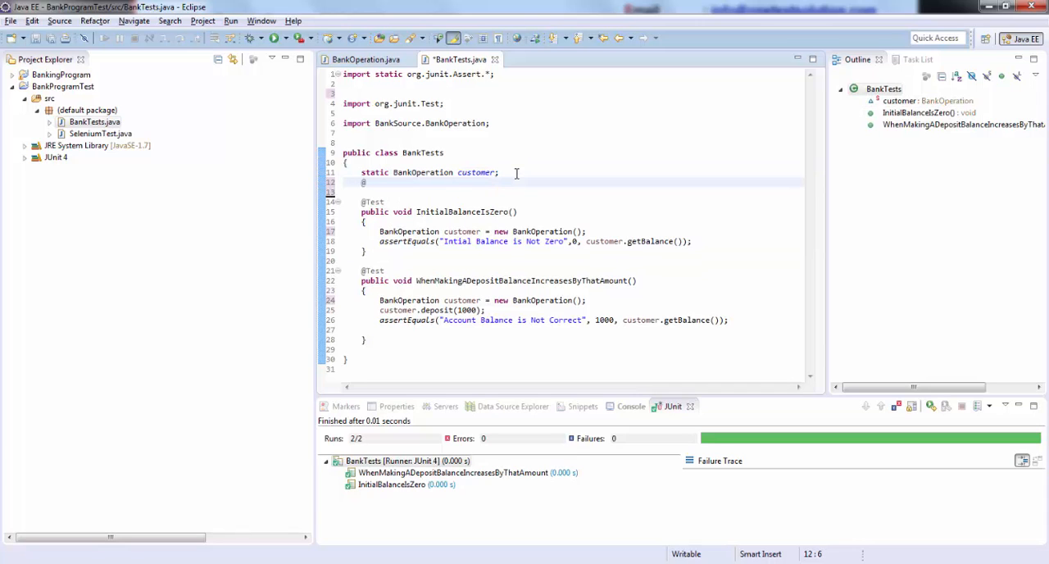
text(@Bef)
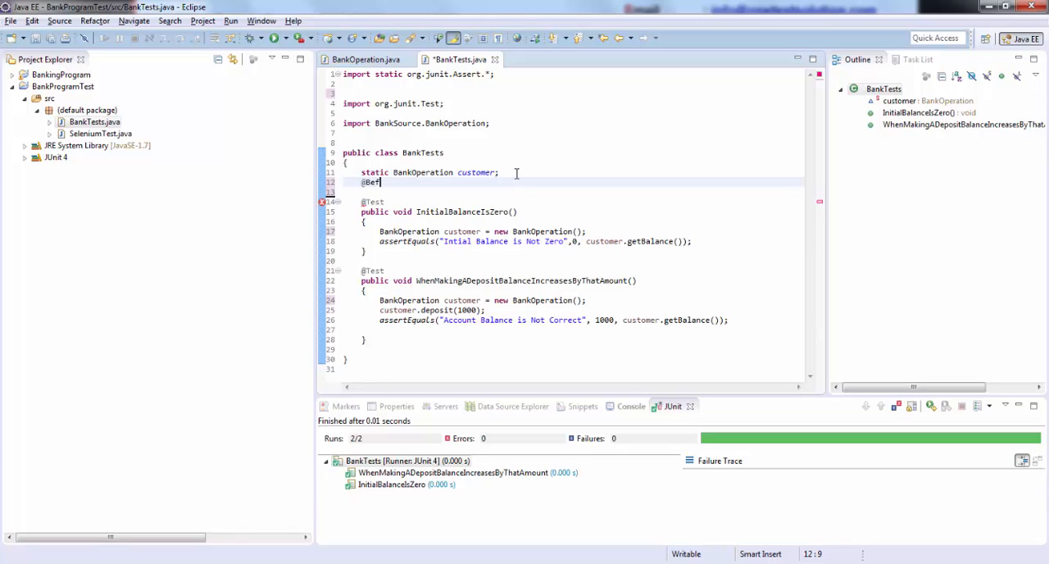
text(ore)
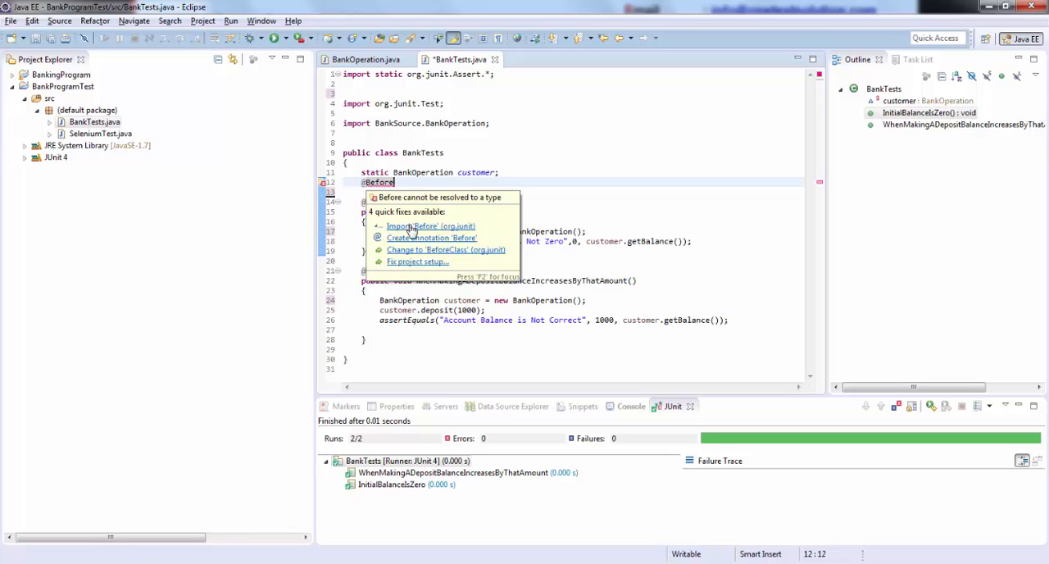
click(430, 226)
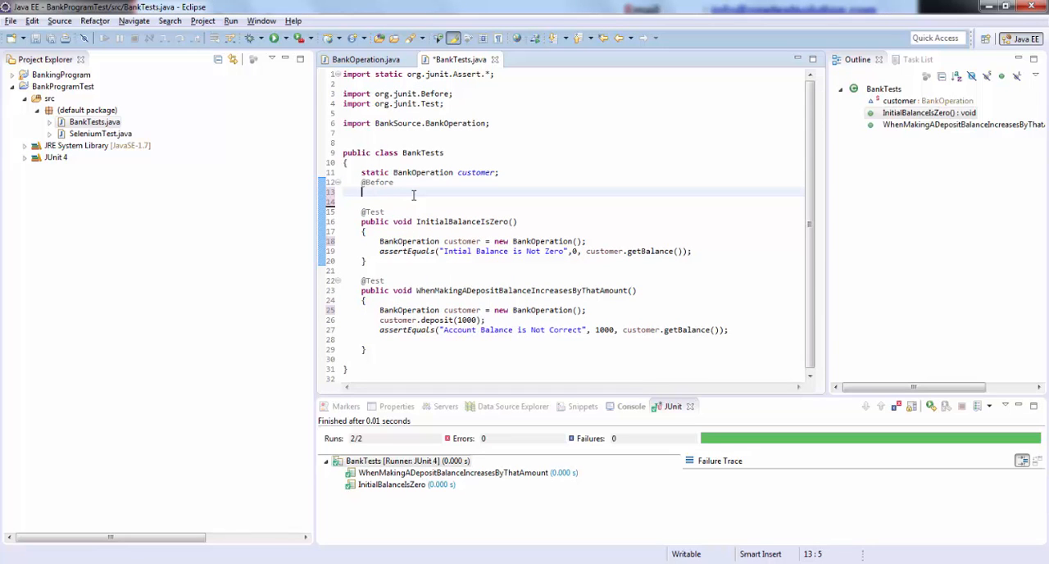
text(p)
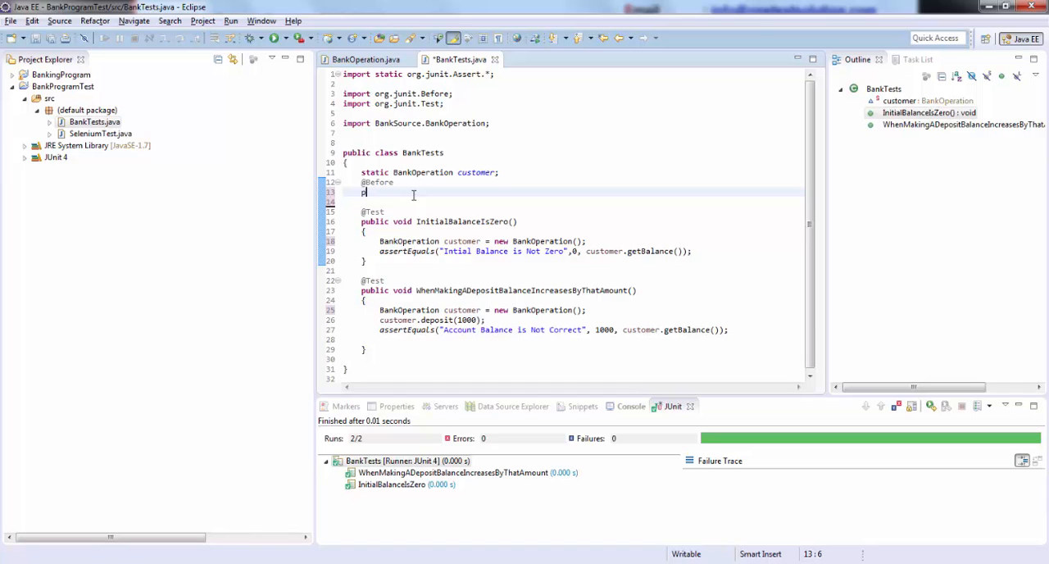
text(ublic)
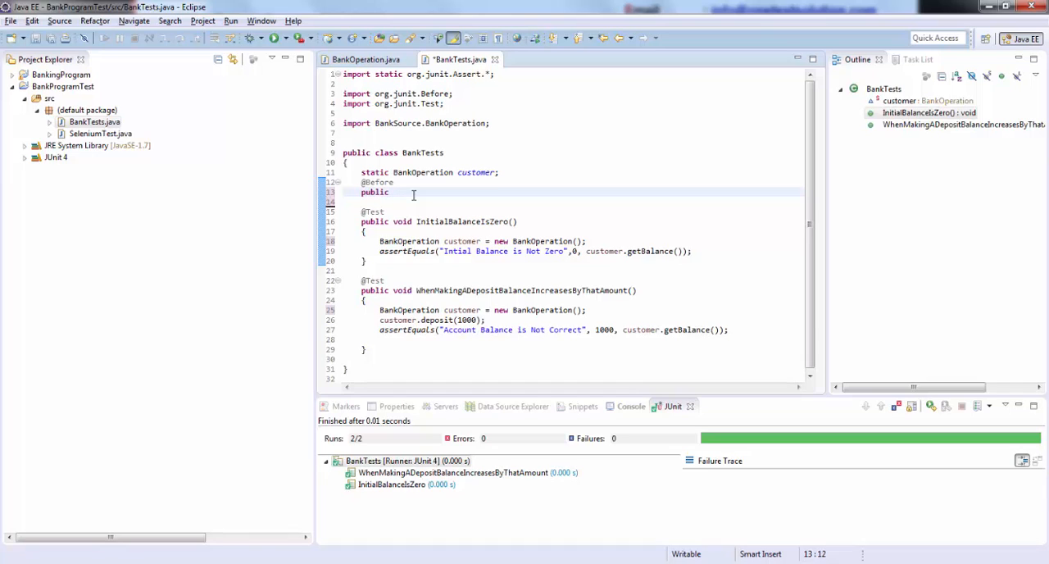
text(void)
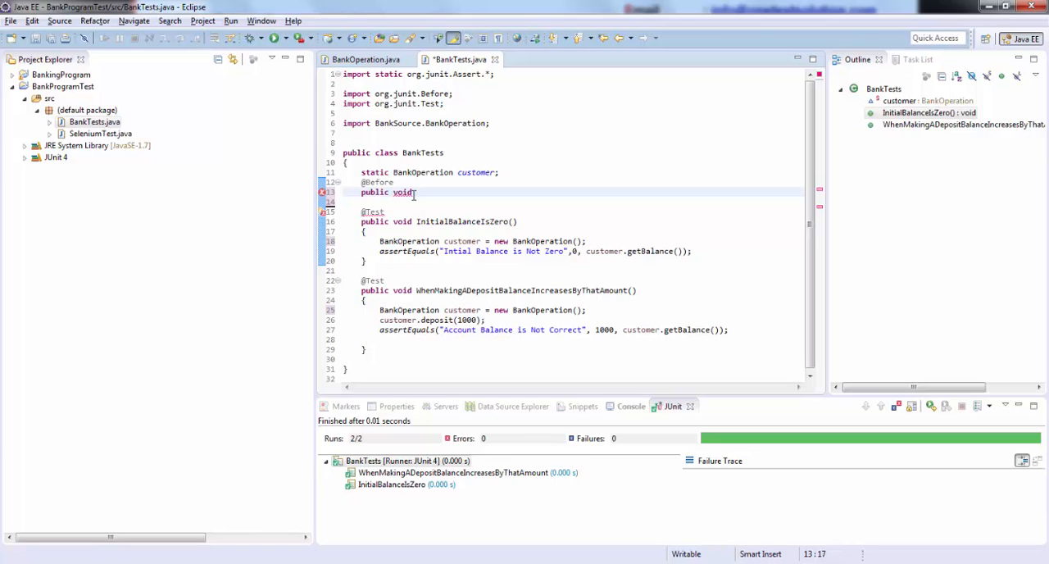
text(Init)
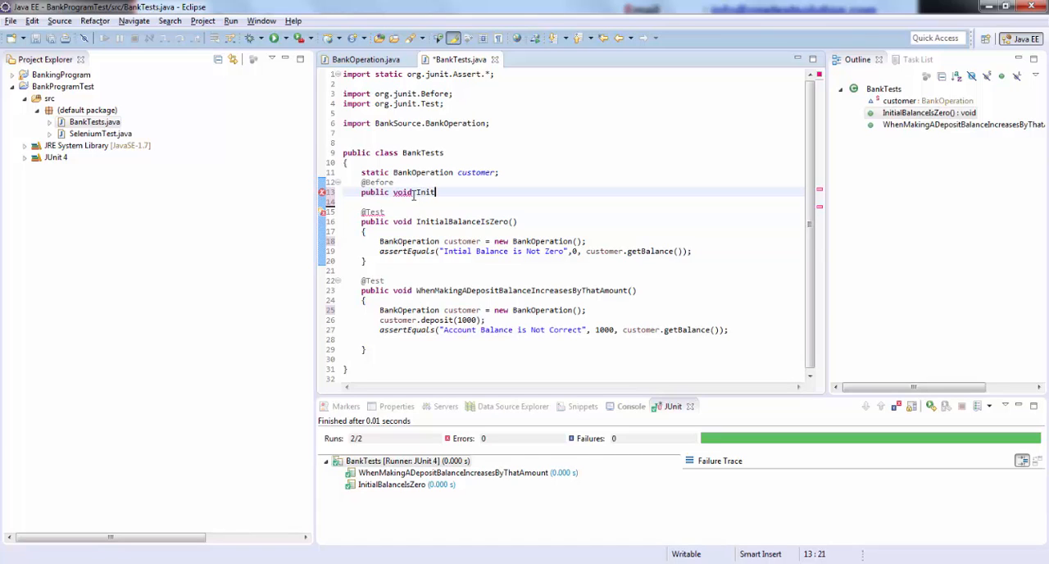
text(ilized)
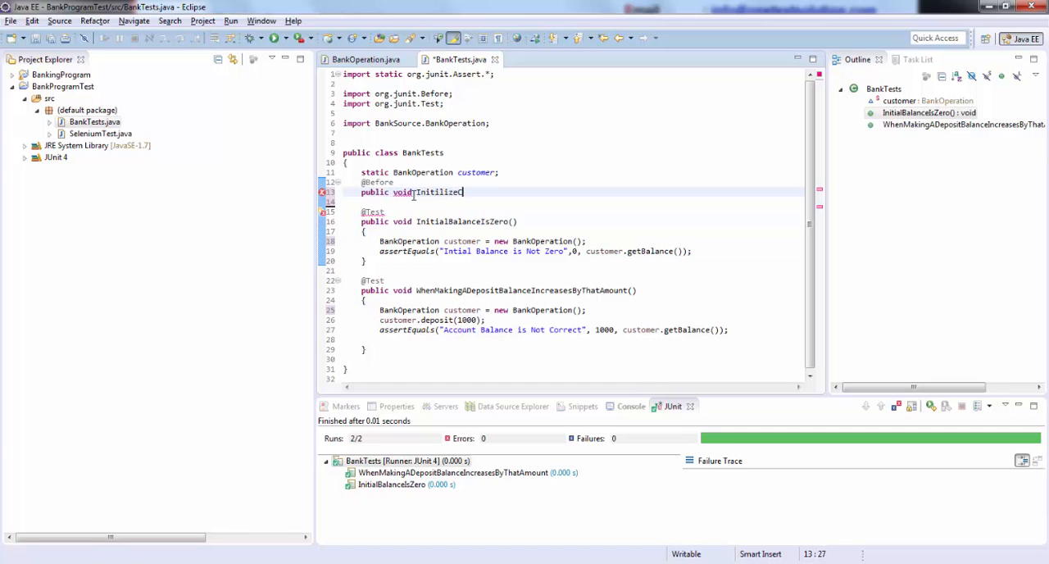
text(Customer())
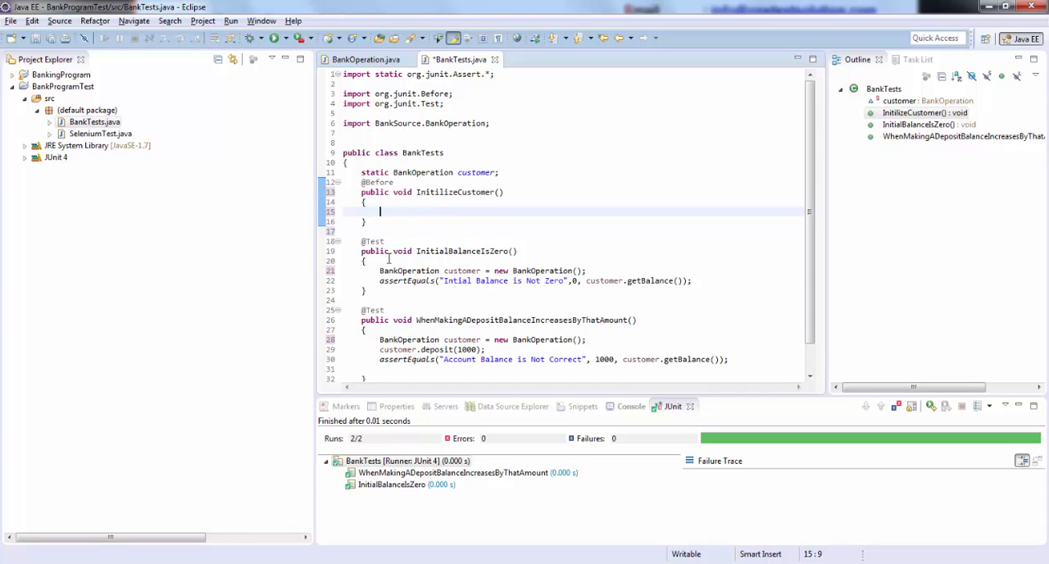
- Make the method assign customer = new BankOperation(), replacing the mistaken BankCustomer name
text(custo)
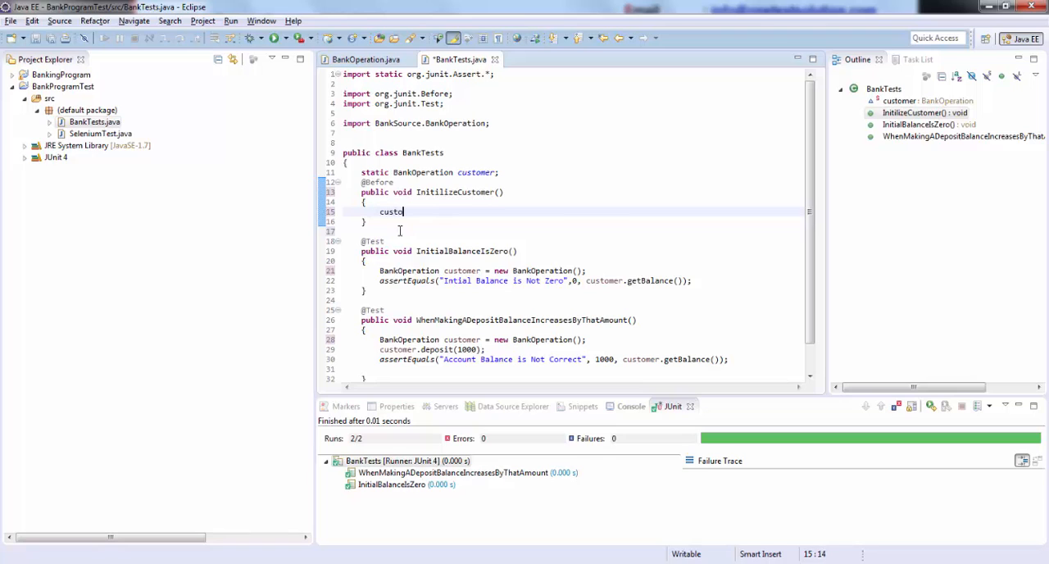
text(mer = Ba)
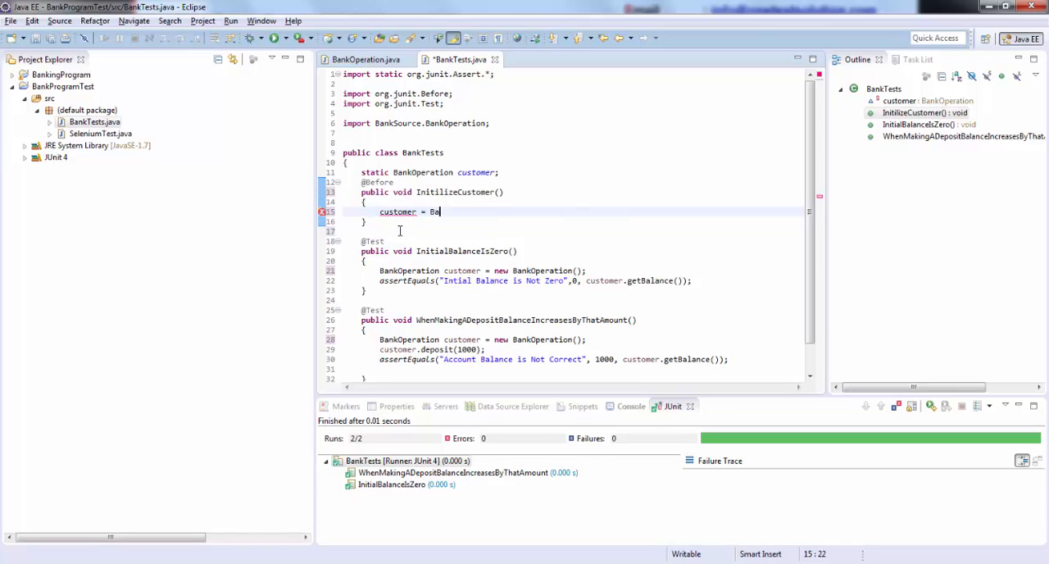
text(nkCustomer();)
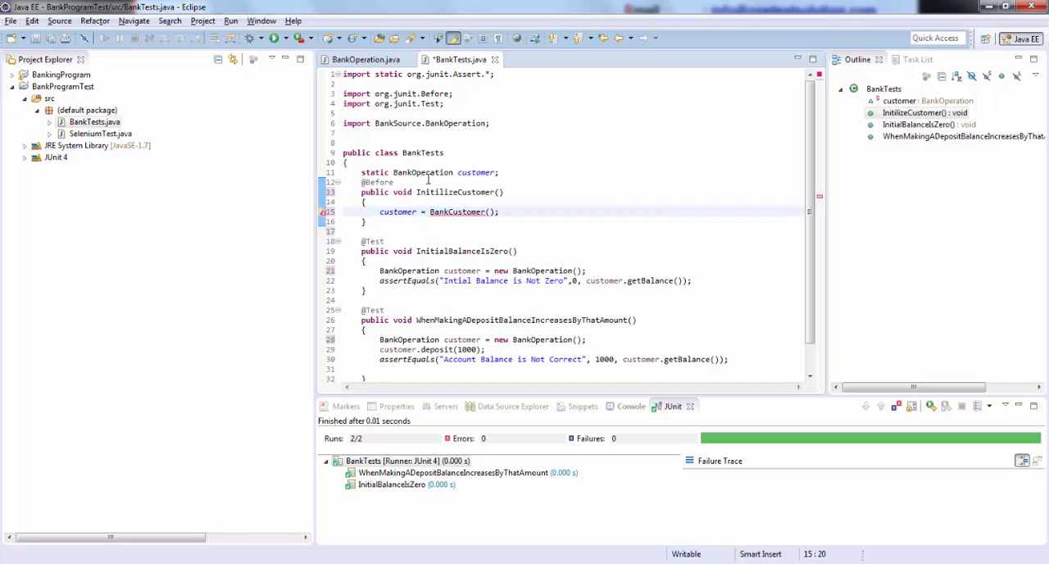
double_click(423, 172)
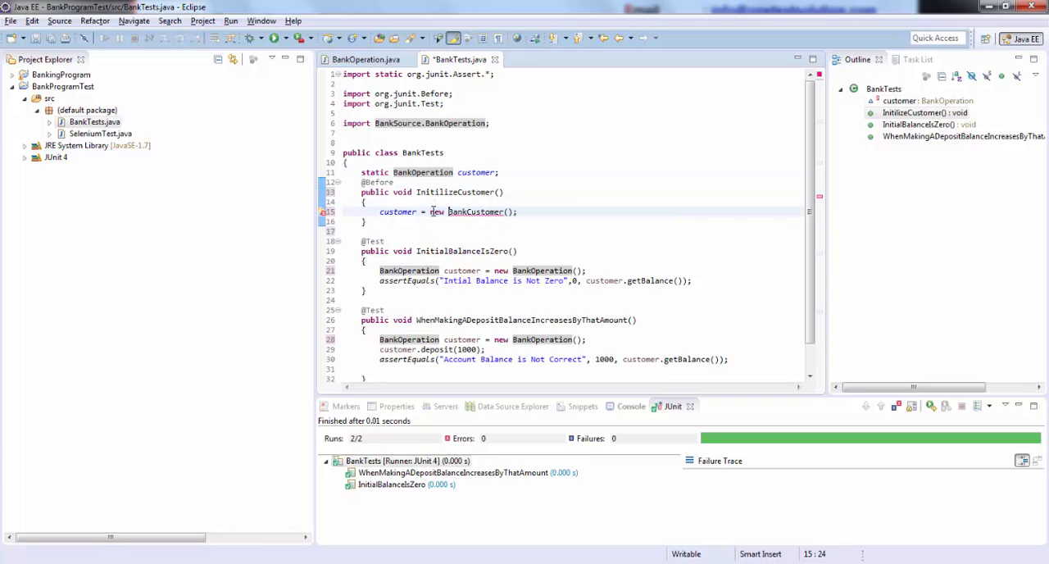
double_click(475, 211)
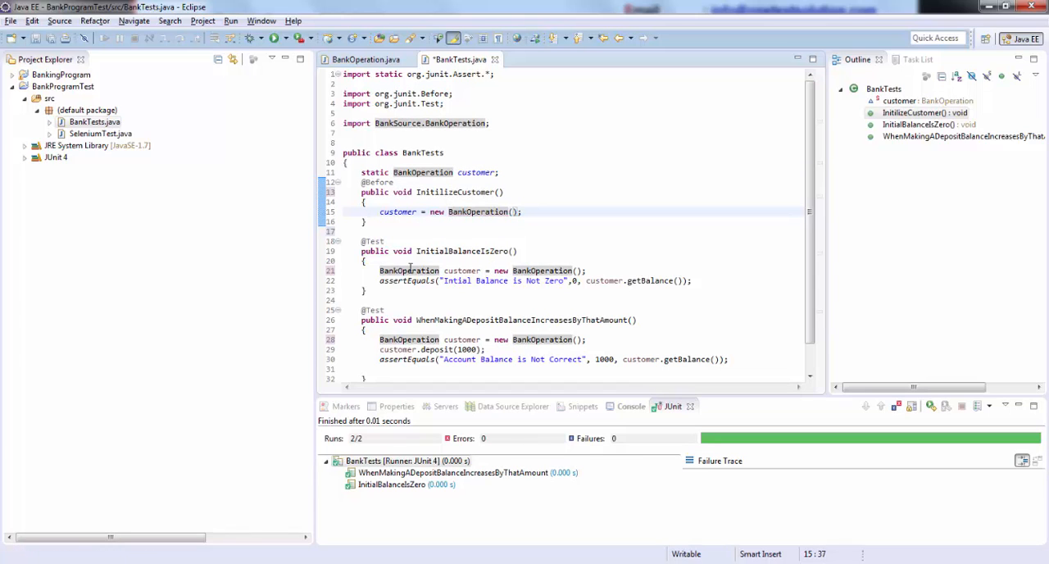
click(380, 270)
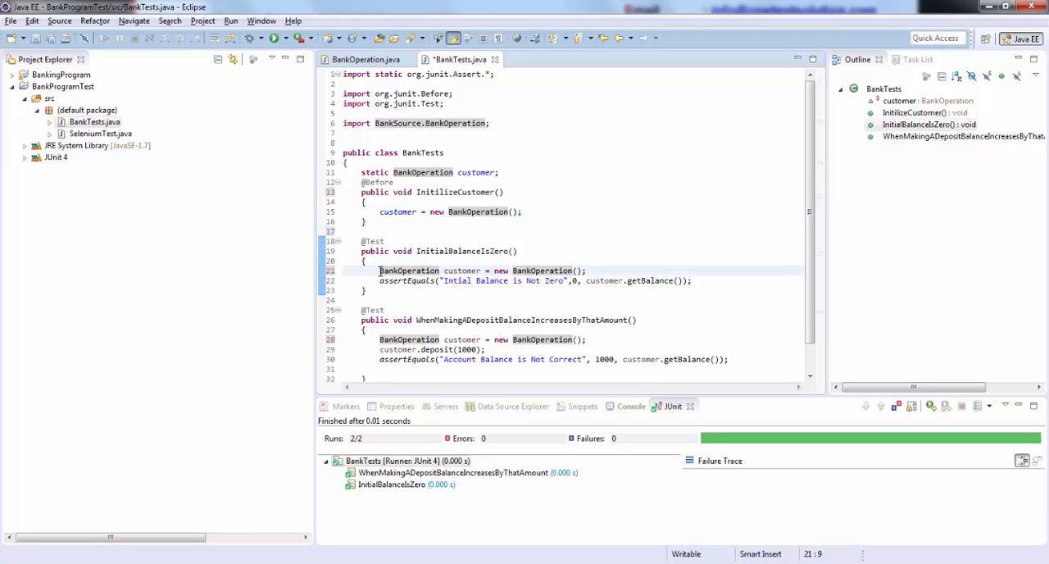
- Comment out the local 'BankOperation customer' lines in both test methods with Ctrl+/
key(ctrl+/)
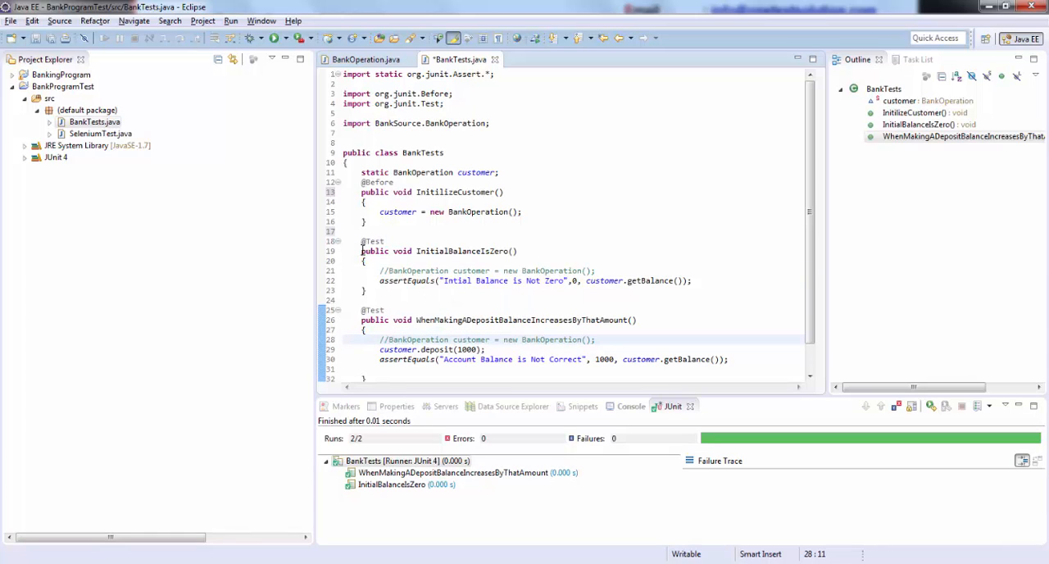
drag(360, 240, 367, 289)
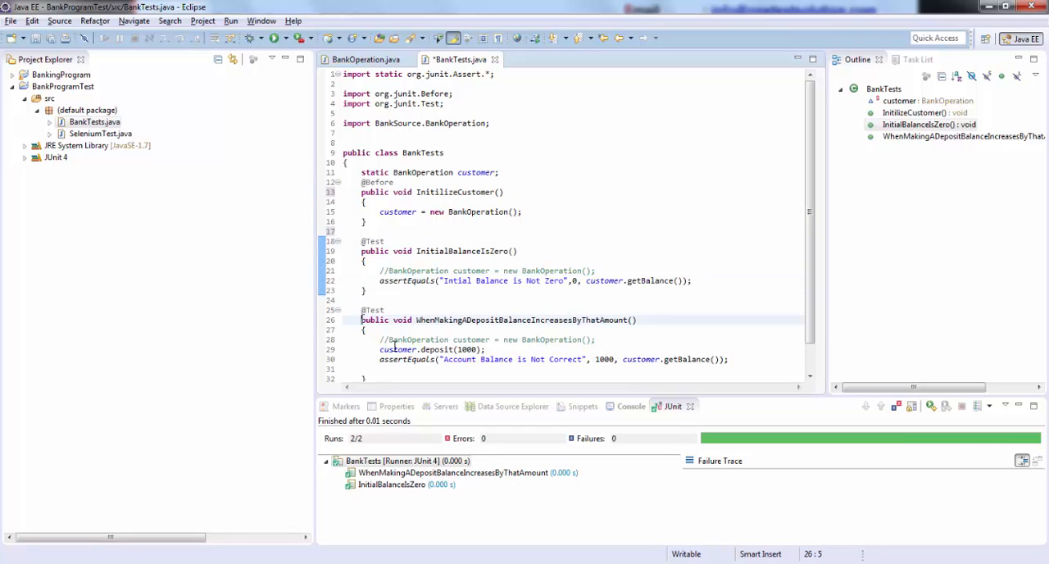
drag(362, 319, 414, 373)
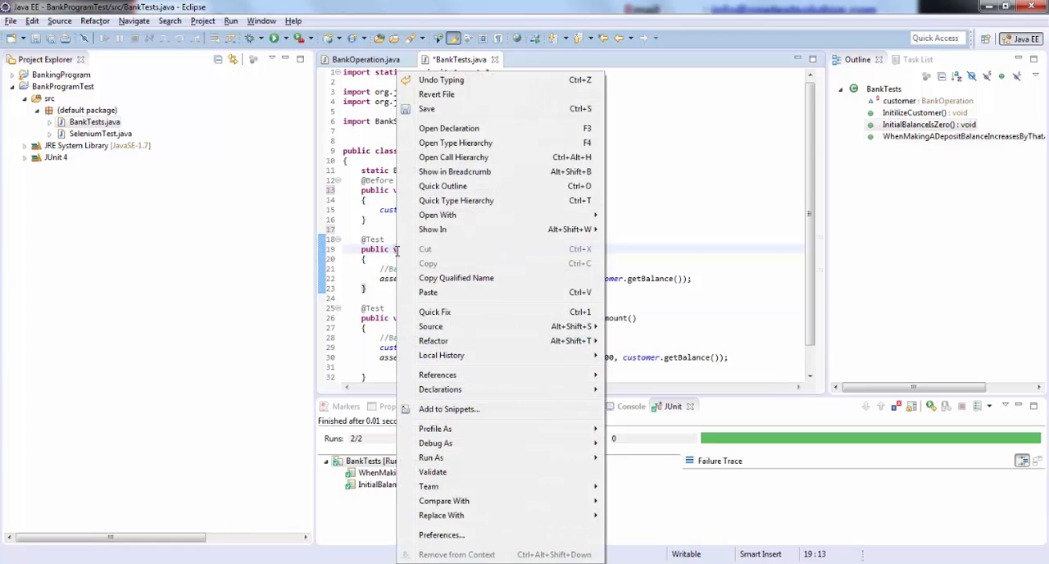
mouse_move(435, 427)
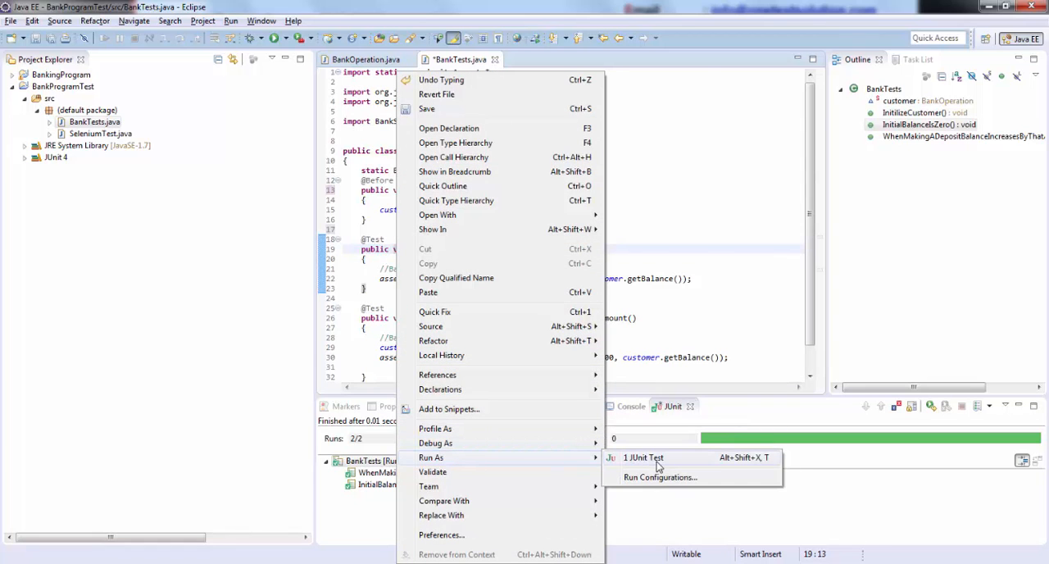
- Save and rerun BankTests as a JUnit test, expanding results showing both tests pass
click(644, 457)
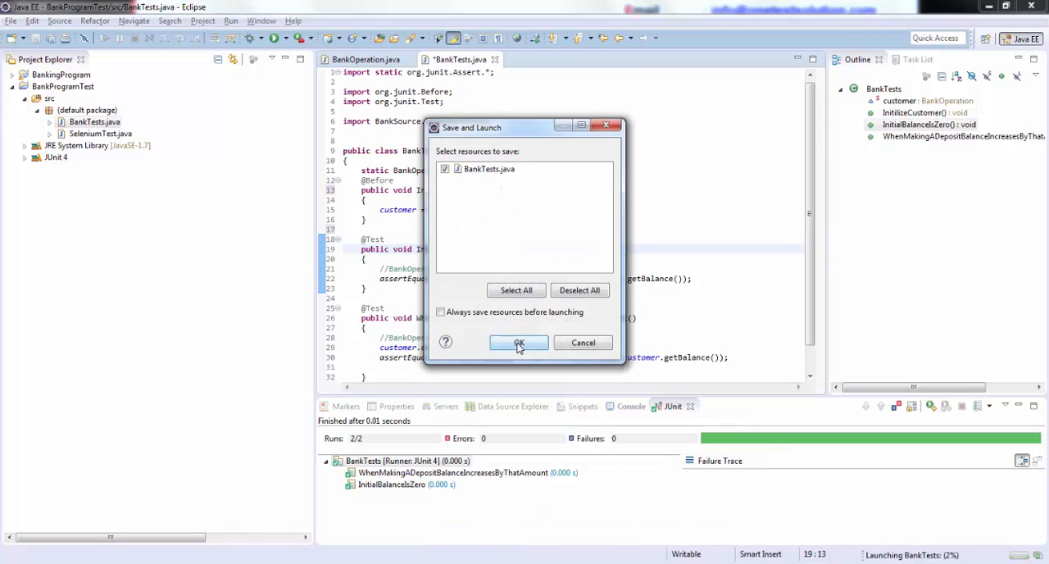
click(518, 343)
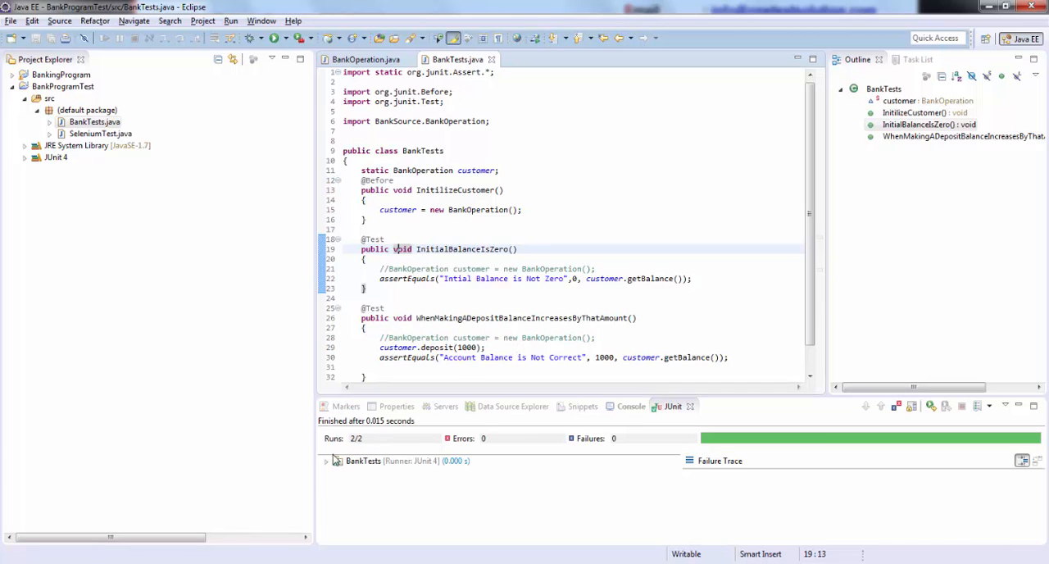
click(327, 460)
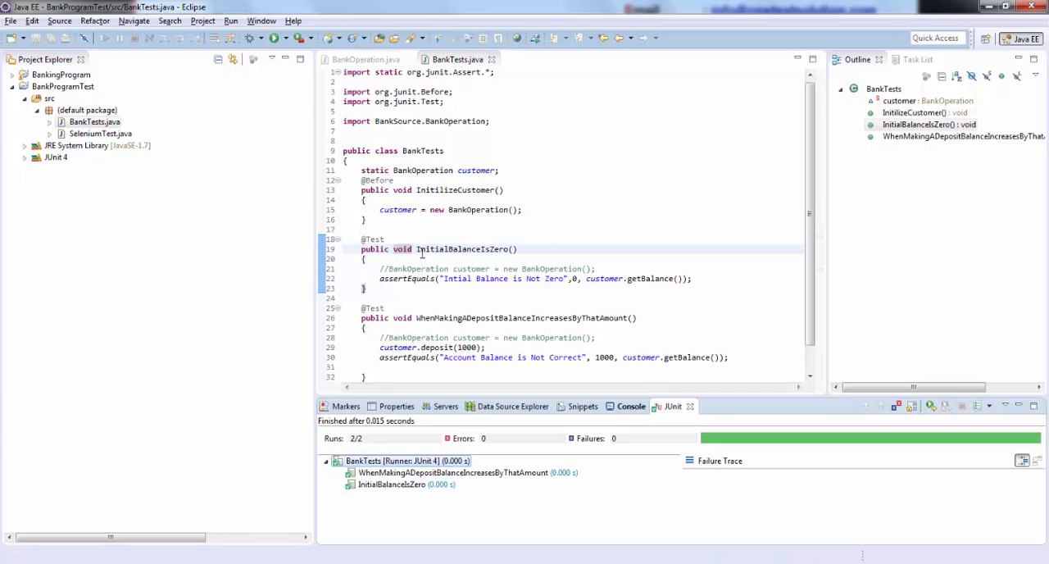
mouse_move(509, 197)
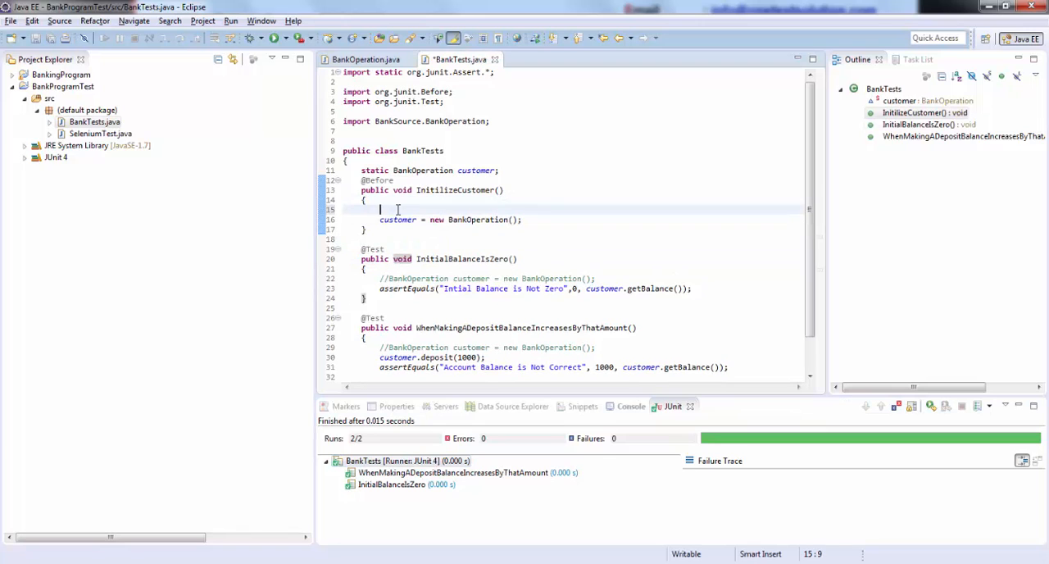
- Type System.out.print("@ Before Get Called") at the top of InitilizeCustomer()
text(s)
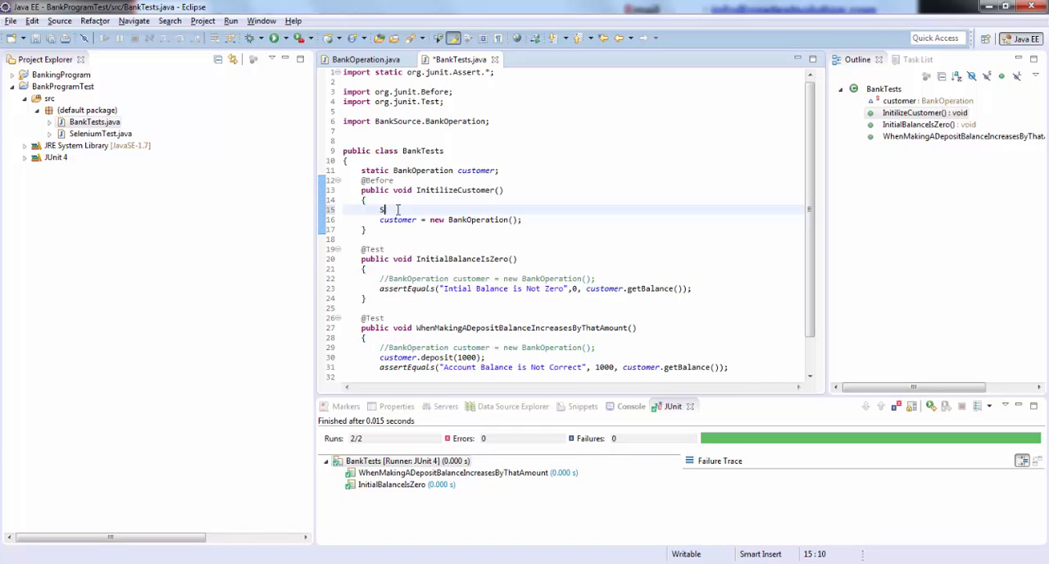
text(yst)
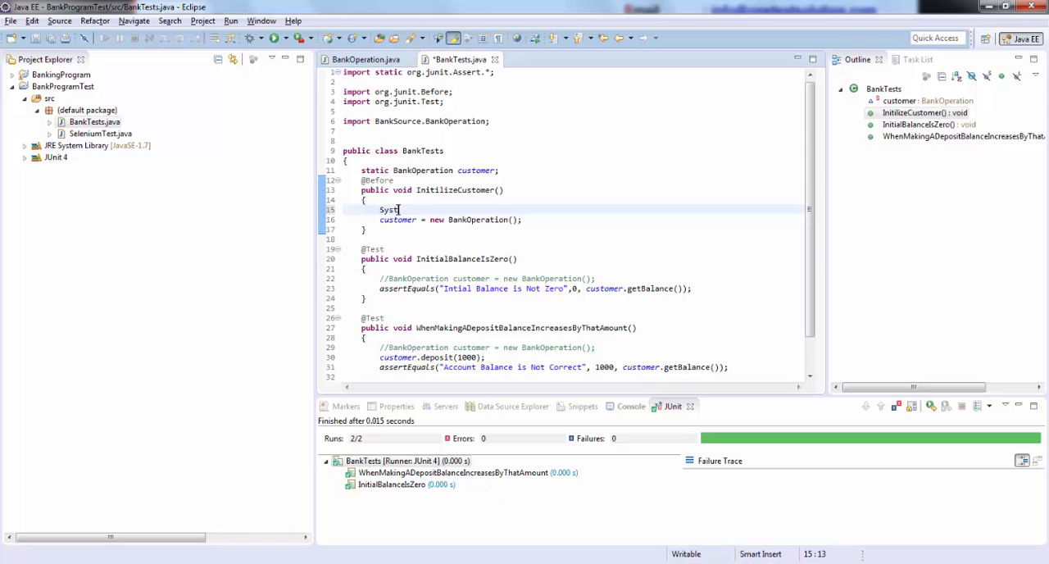
text(em)
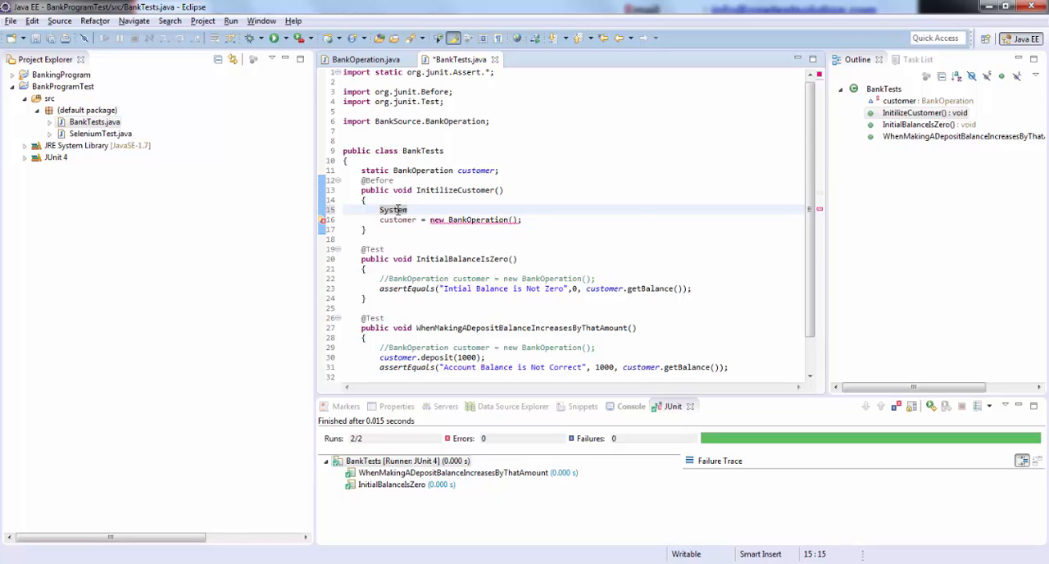
text(.out)
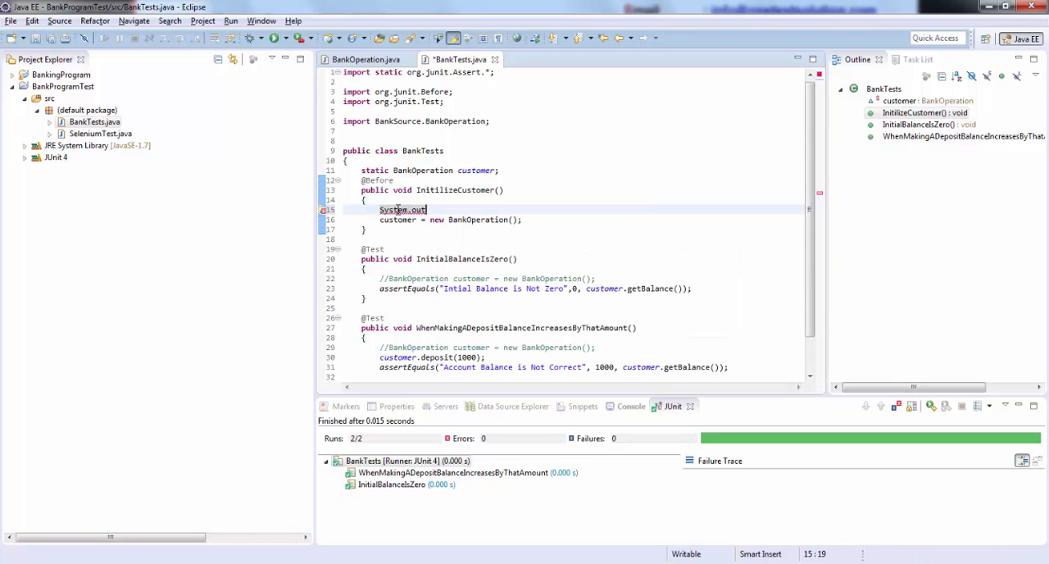
text(.print("a");)
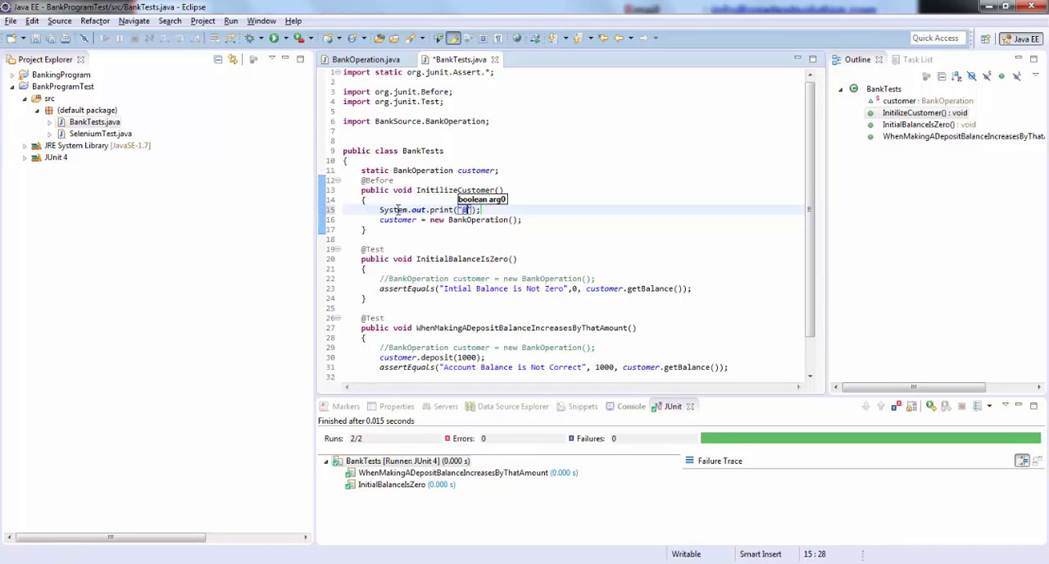
text(@ Before)
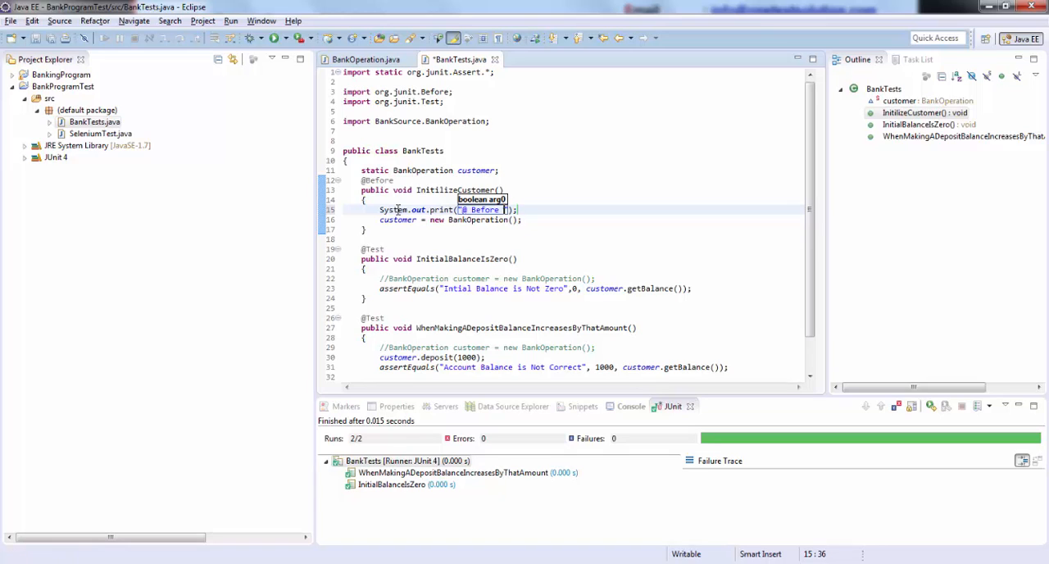
text(Get Cal)
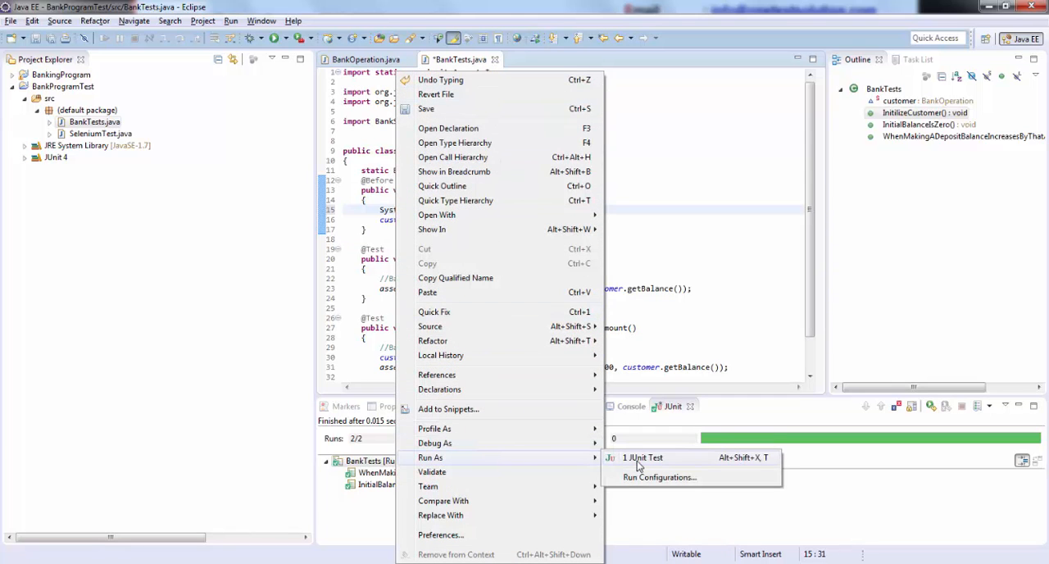
- Save and run BankTests as JUnit, checking the console shows "@ Before Get Called" twice
click(643, 457)
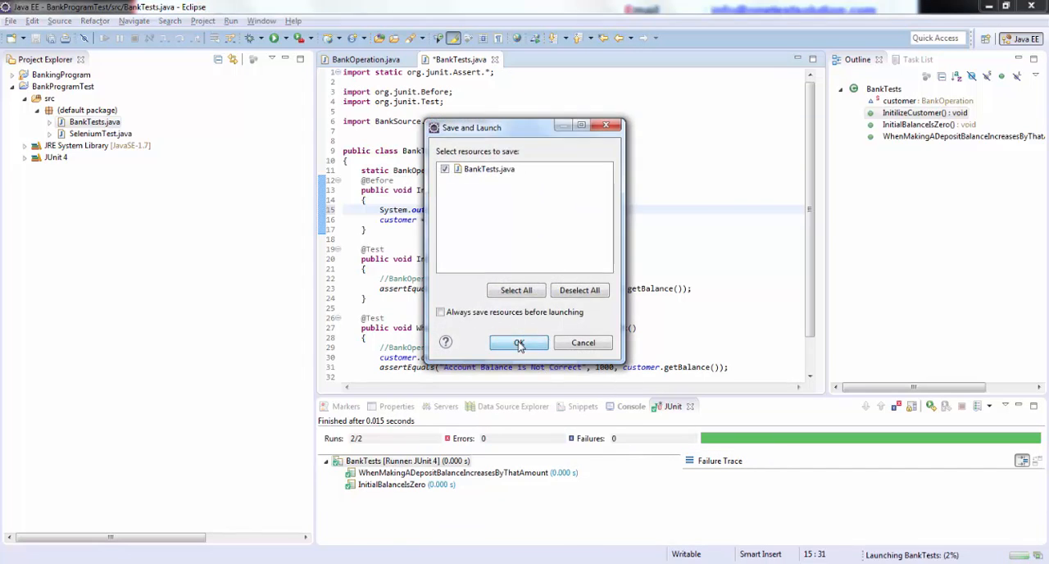
click(517, 342)
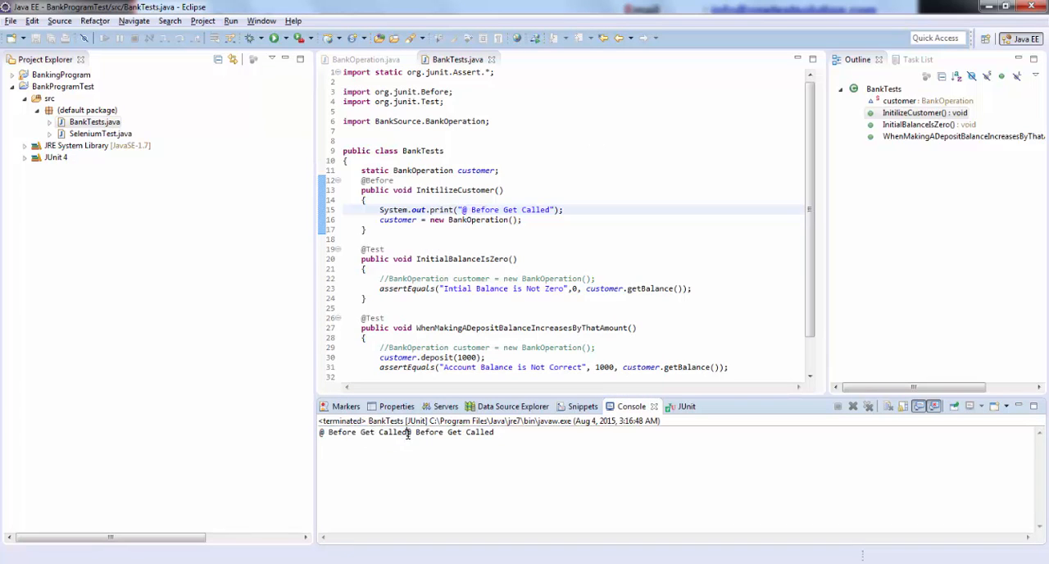
double_click(449, 432)
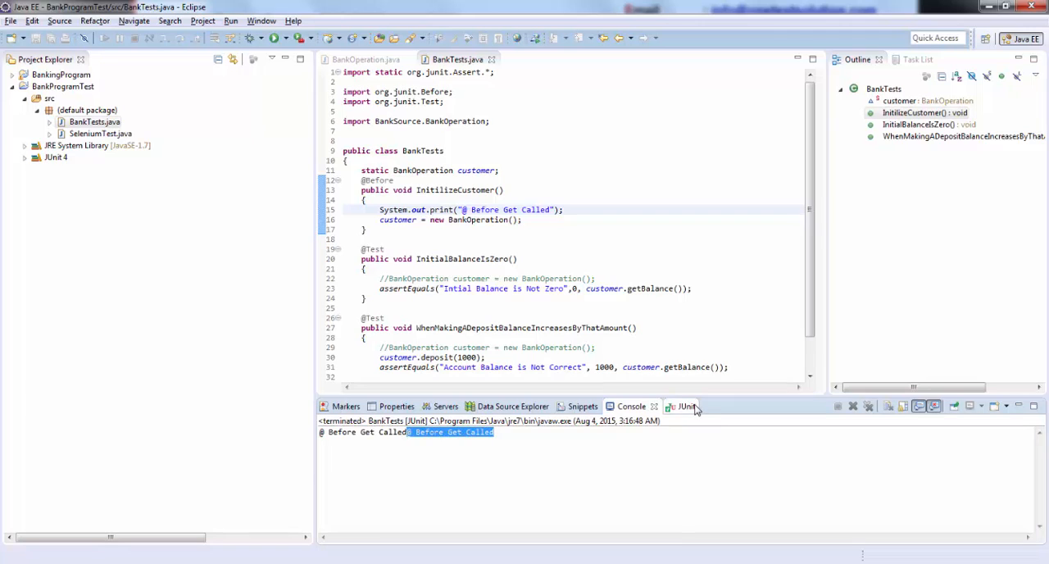
click(676, 406)
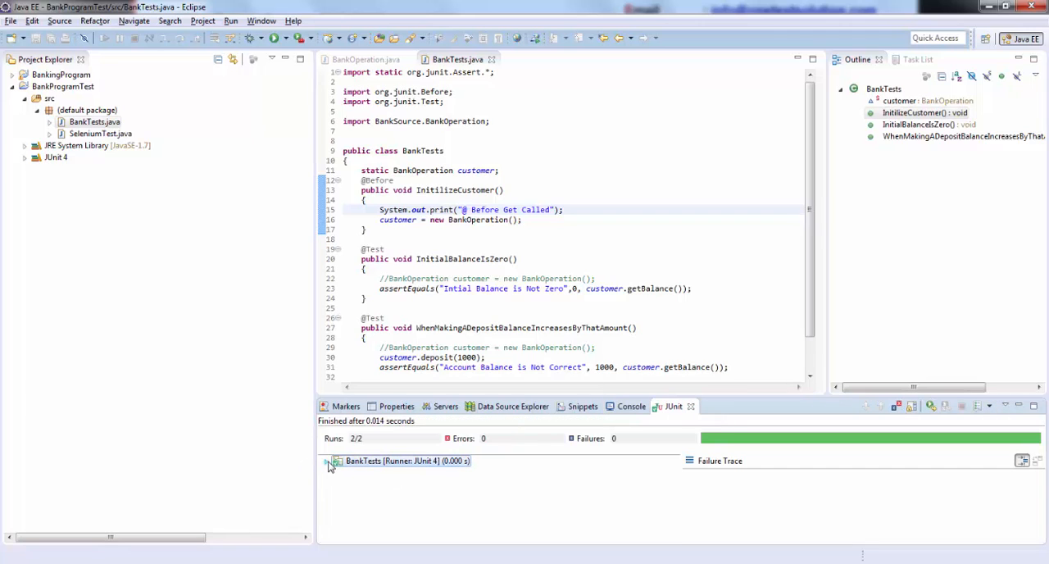
click(329, 461)
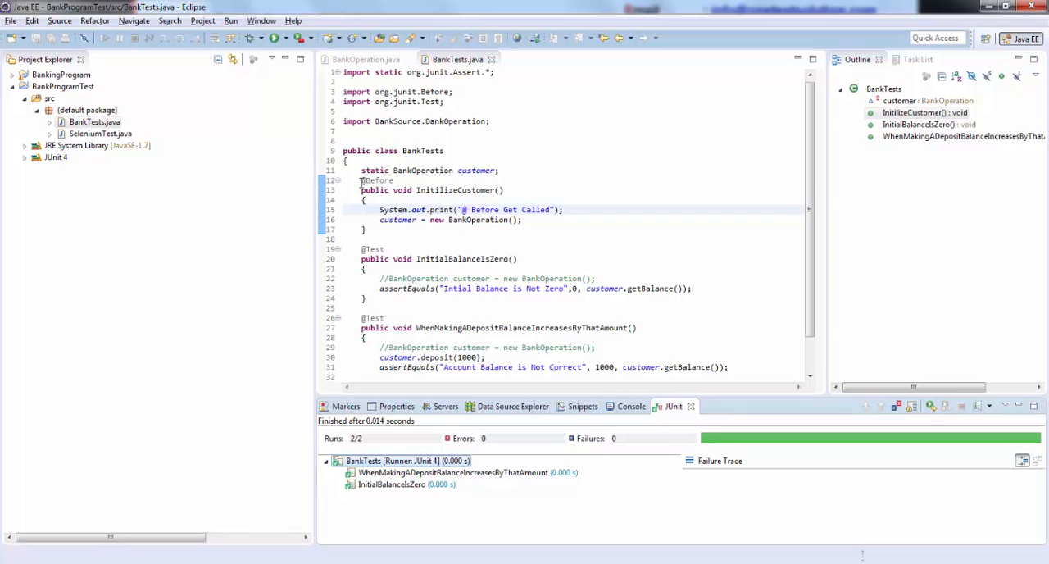
drag(361, 179, 375, 228)
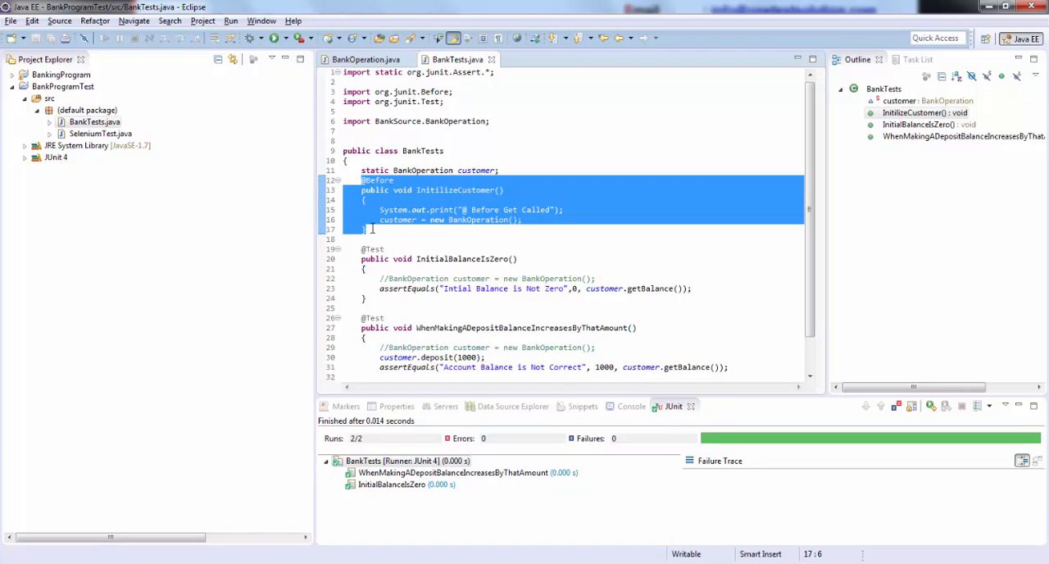
click(360, 258)
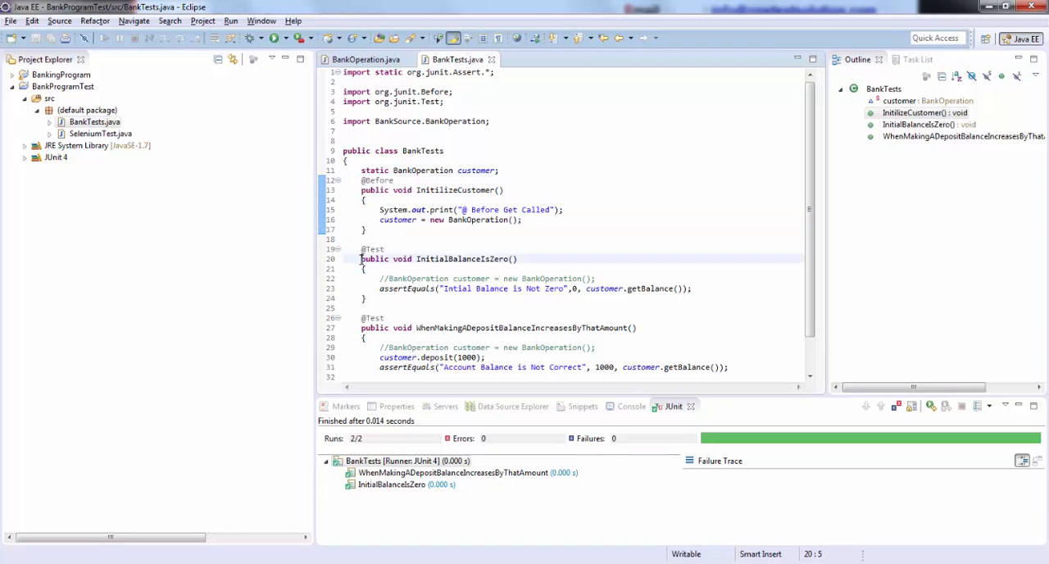
drag(361, 259, 367, 298)
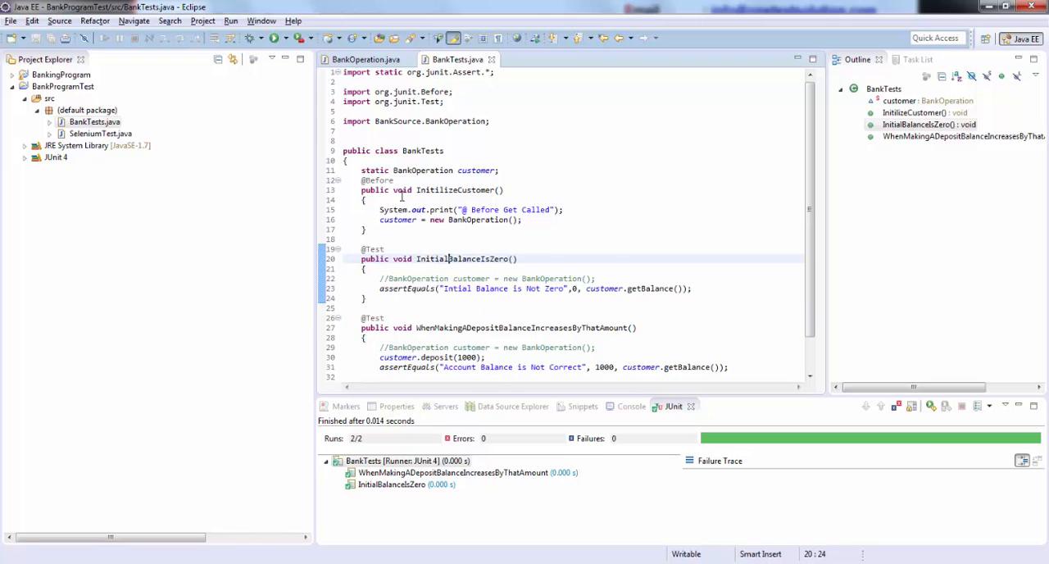
drag(361, 180, 380, 220)
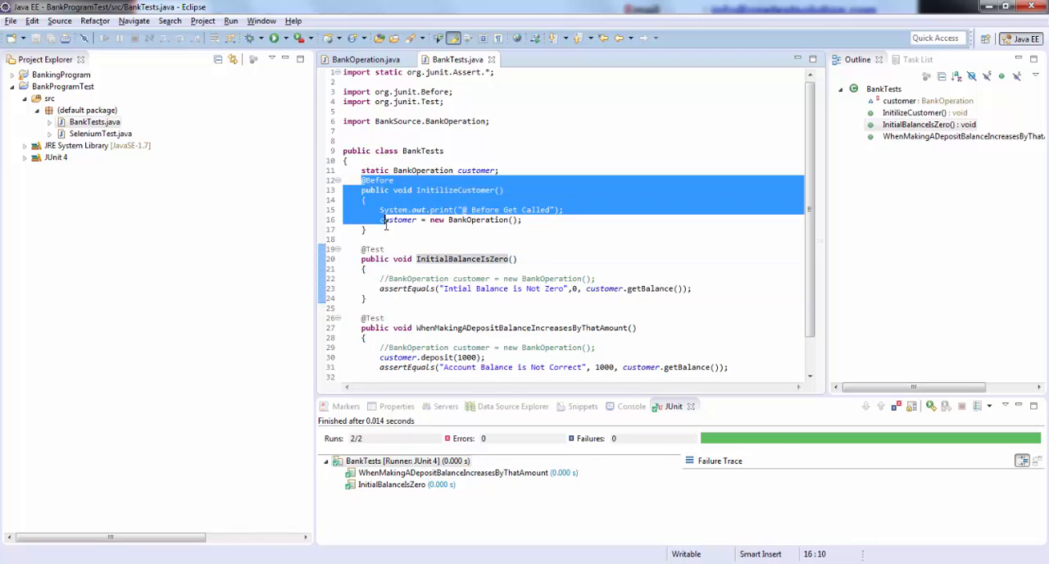
click(366, 229)
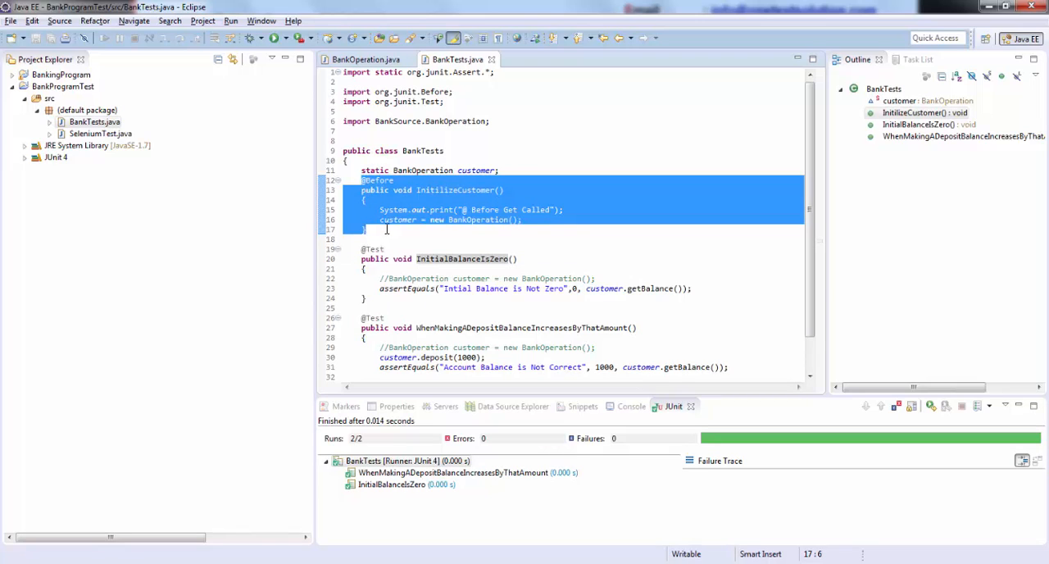
click(795, 201)
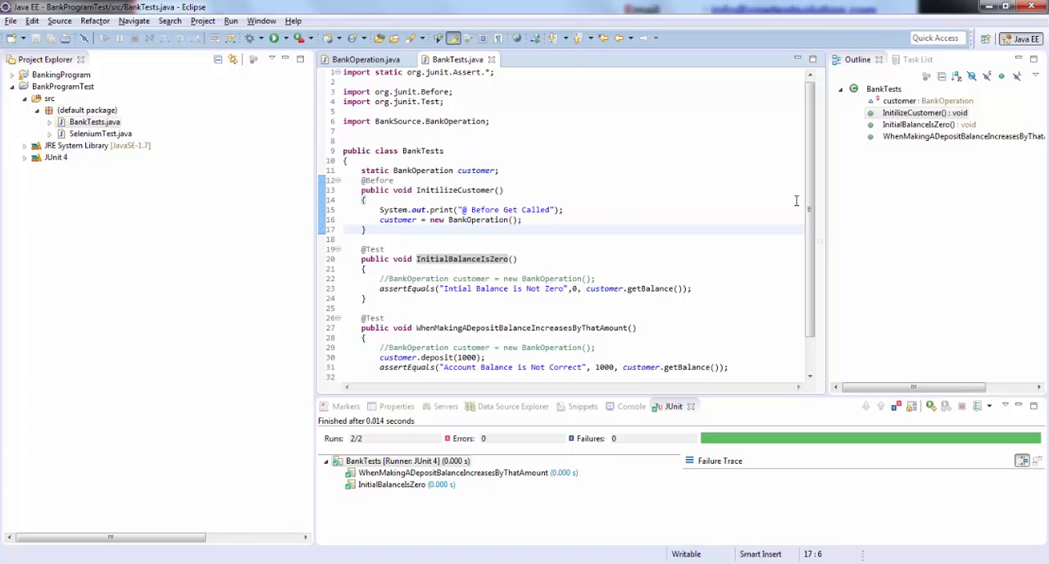
scroll(down, 3)
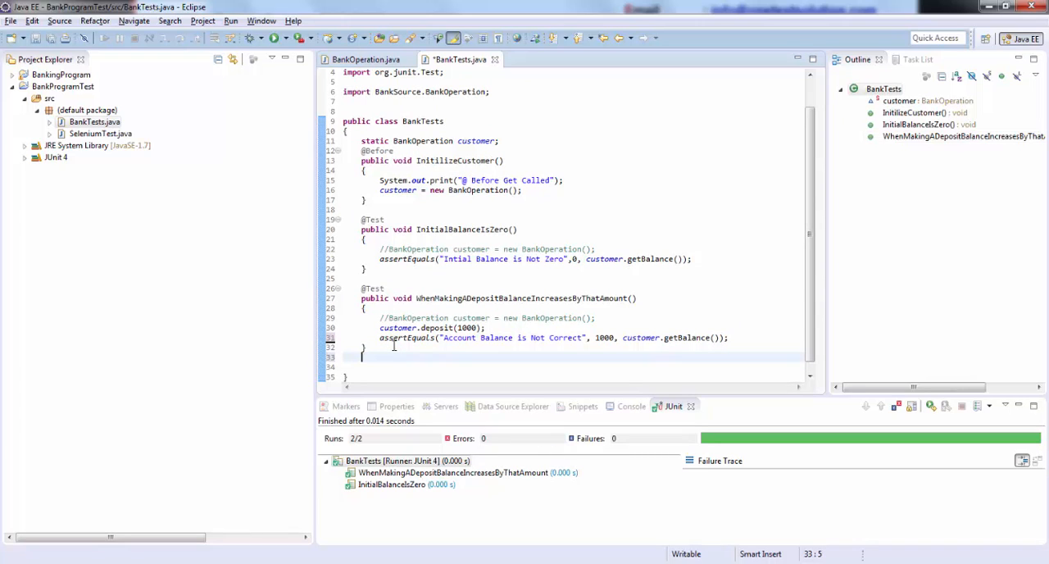
text(@After)
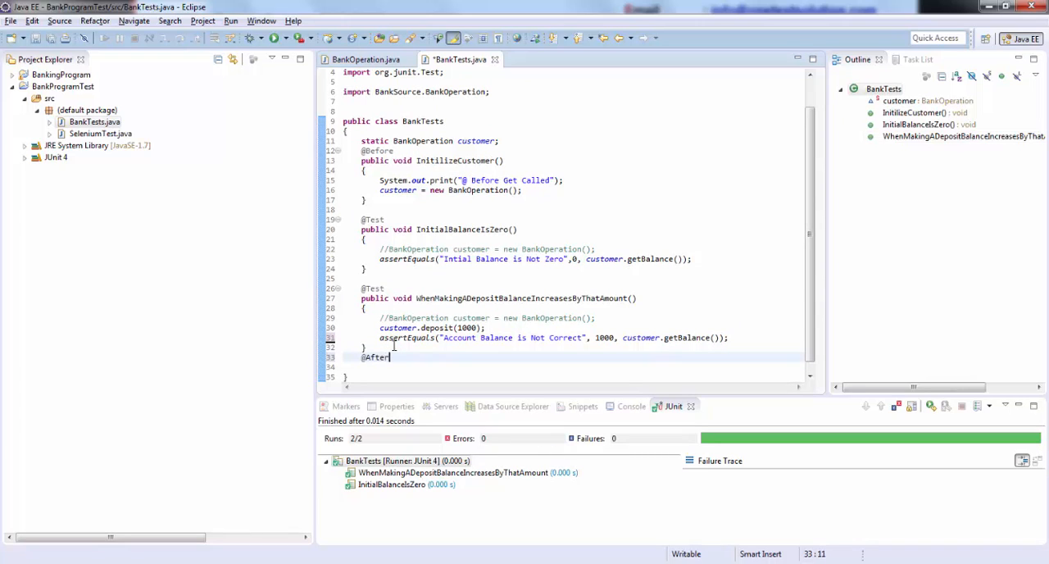
text(p)
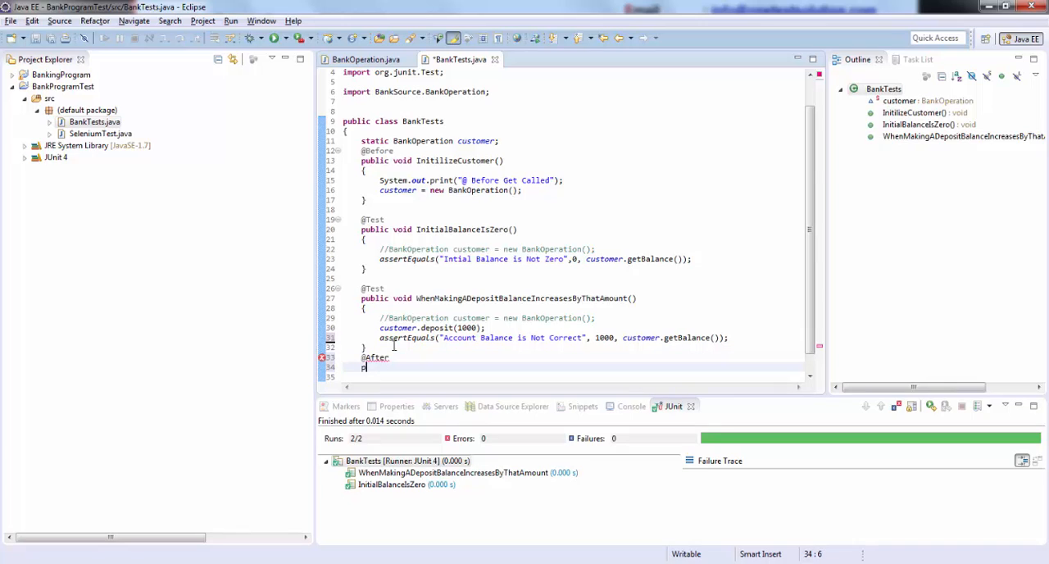
text(public v)
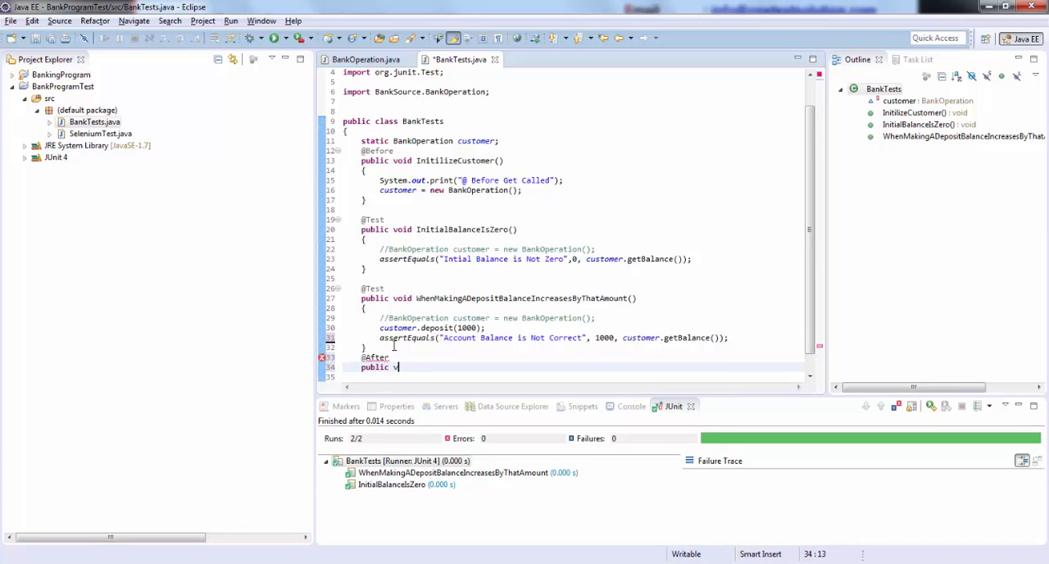
text(oid)
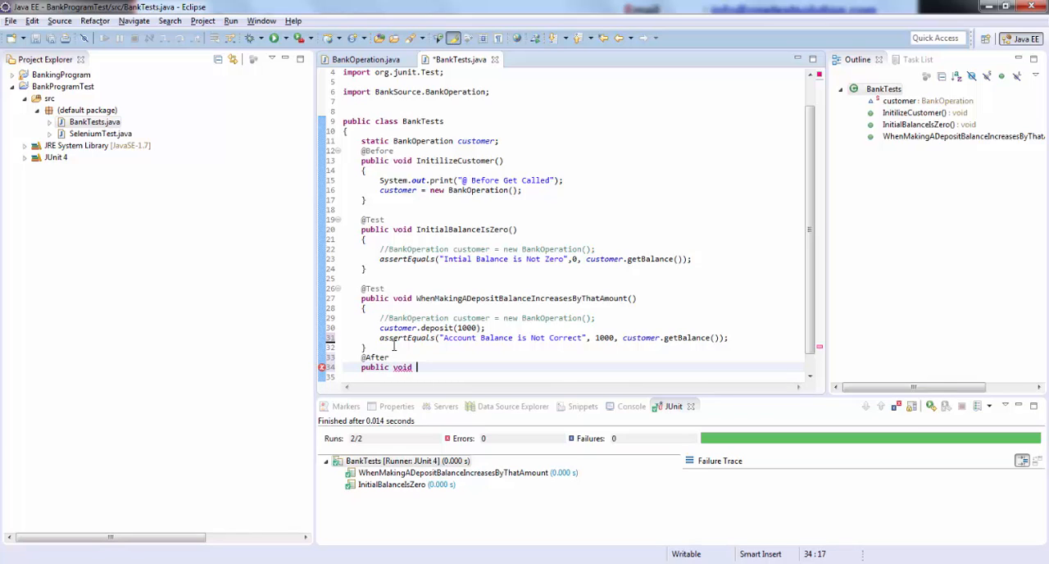
text(cleanupTest()
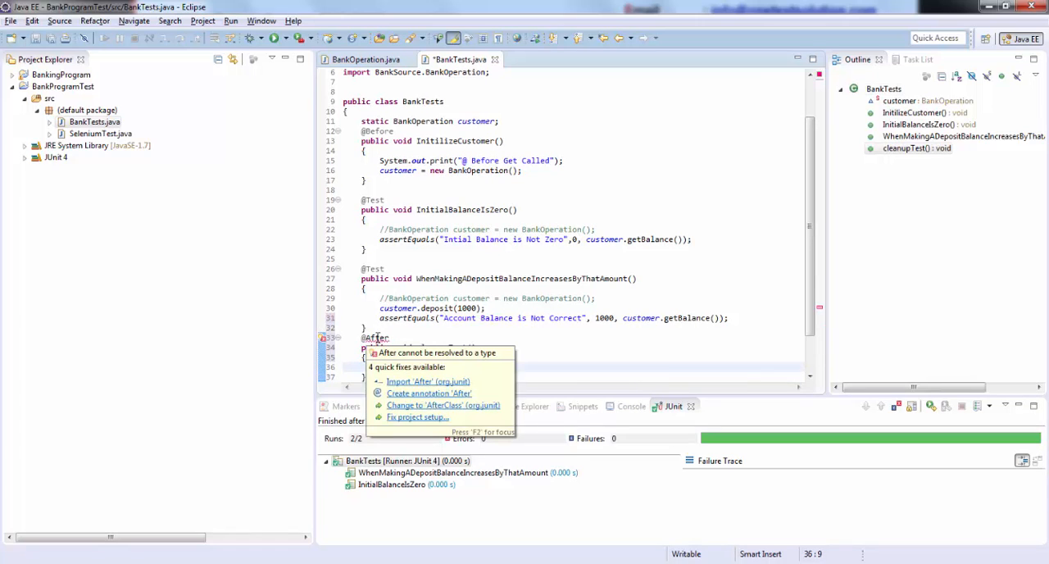
- Import org.junit.After and make cleanupTest print "@ After Gets Called"
click(428, 381)
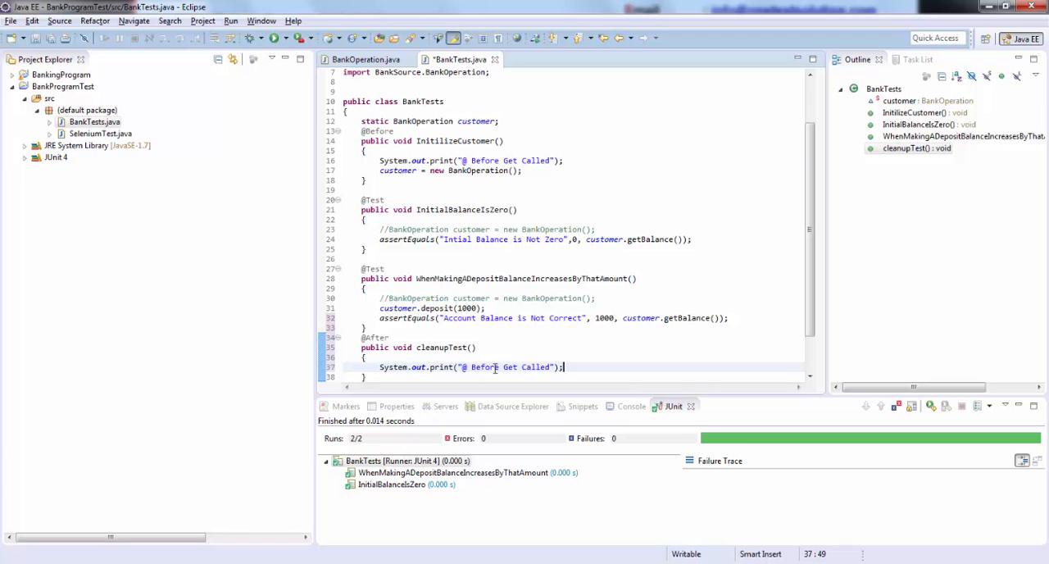
double_click(484, 367)
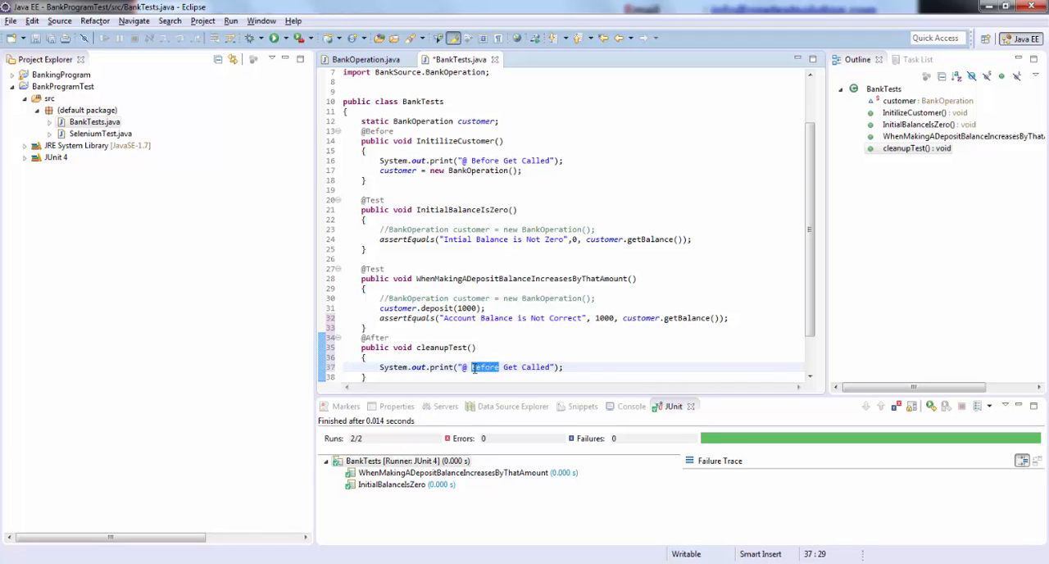
text(After)
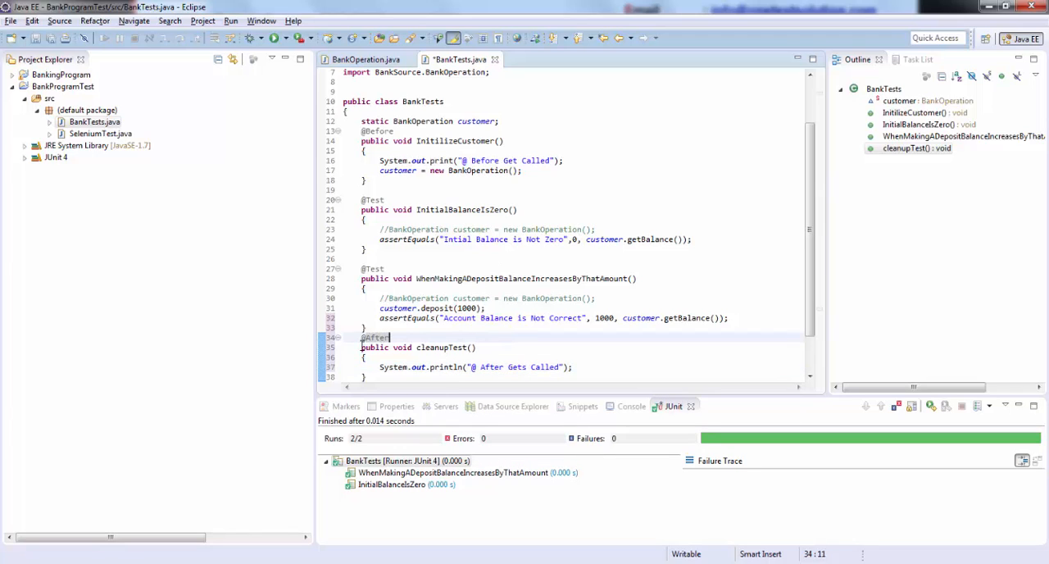
drag(362, 336, 402, 375)
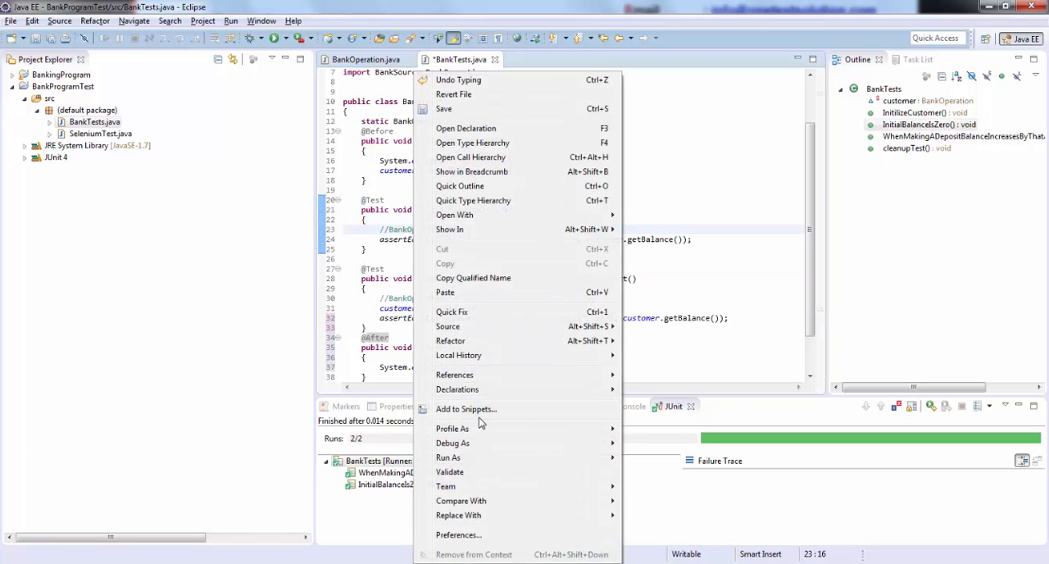
mouse_move(449, 457)
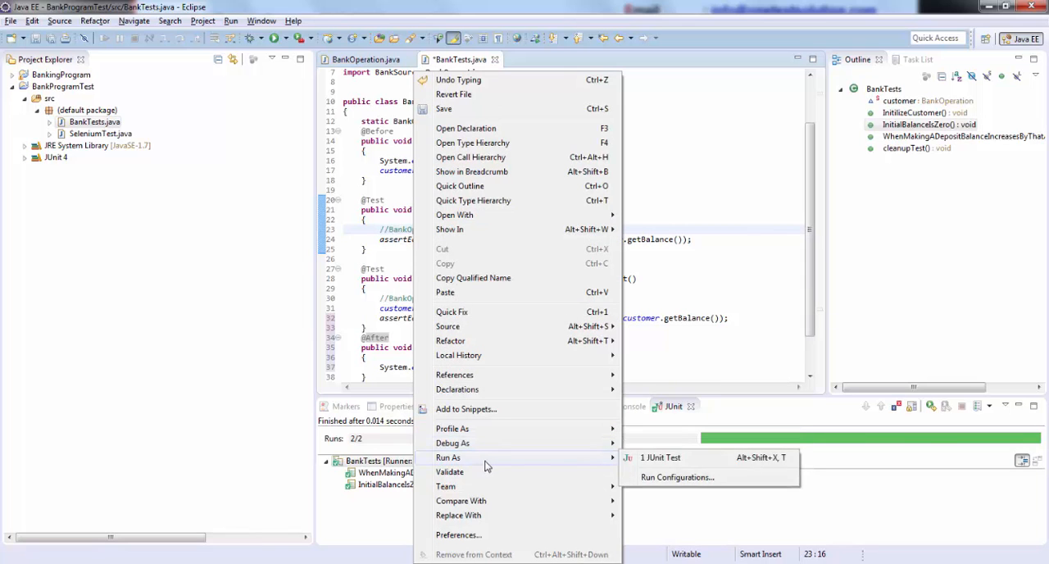
- Save and run BankTests as a JUnit test via Run As
click(660, 458)
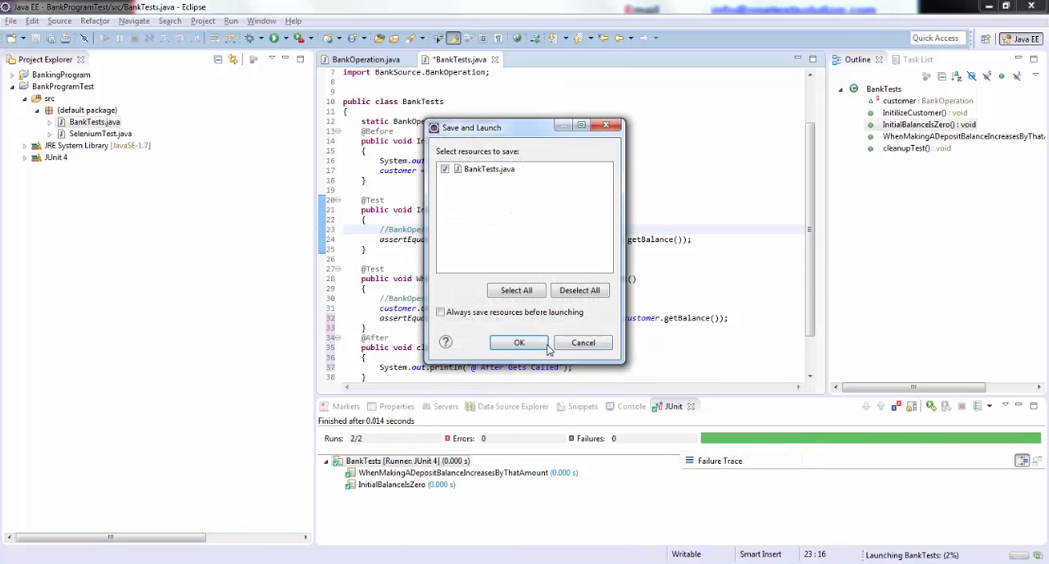
click(519, 342)
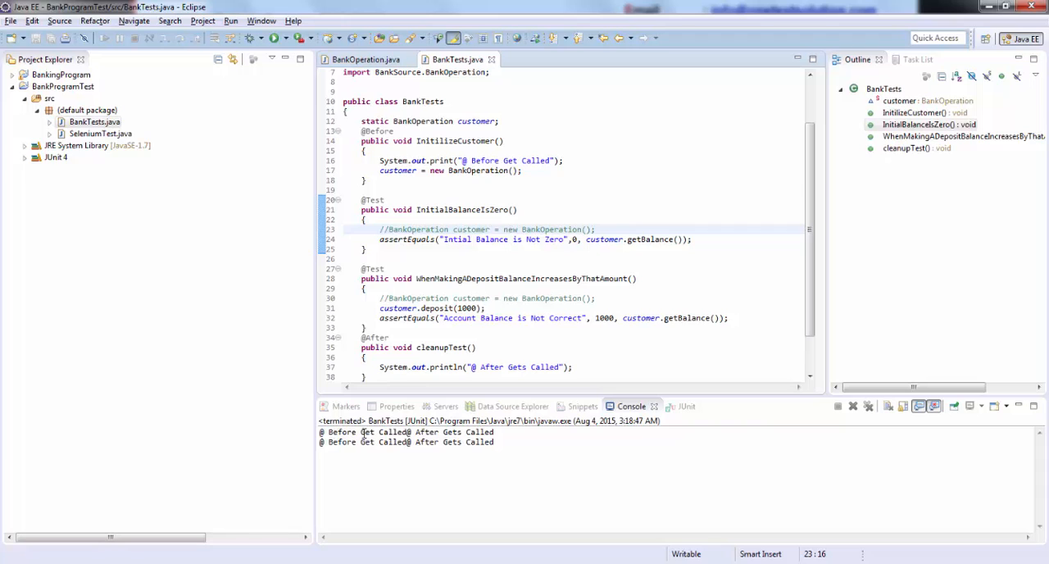
double_click(365, 432)
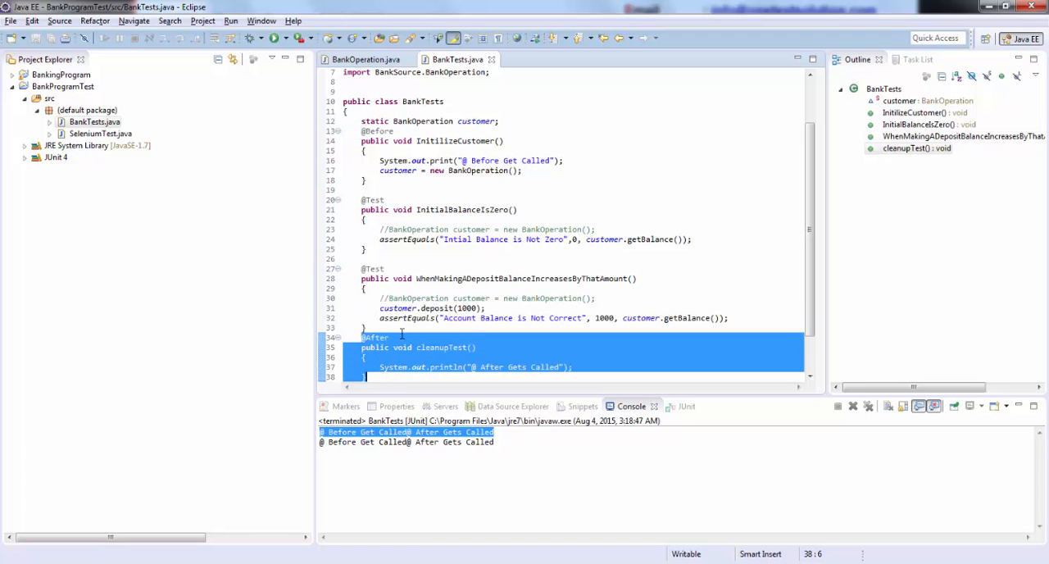
click(391, 336)
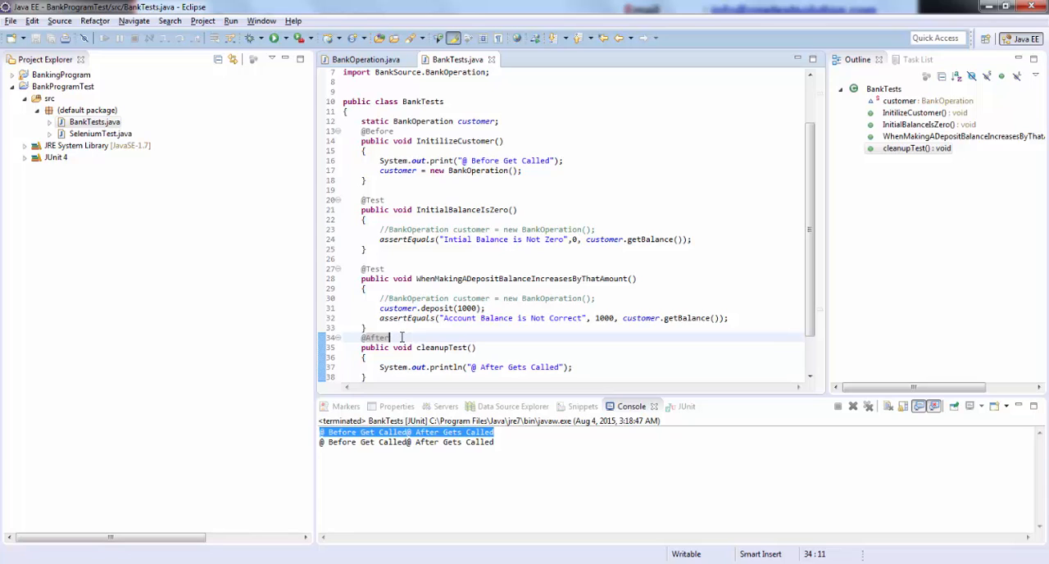
mouse_move(391, 337)
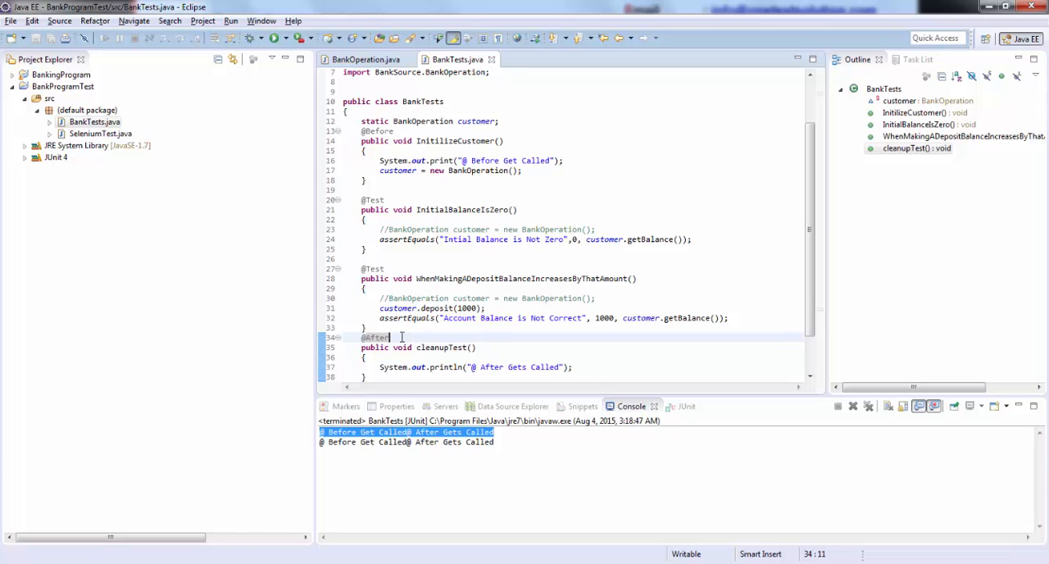
mouse_move(417, 337)
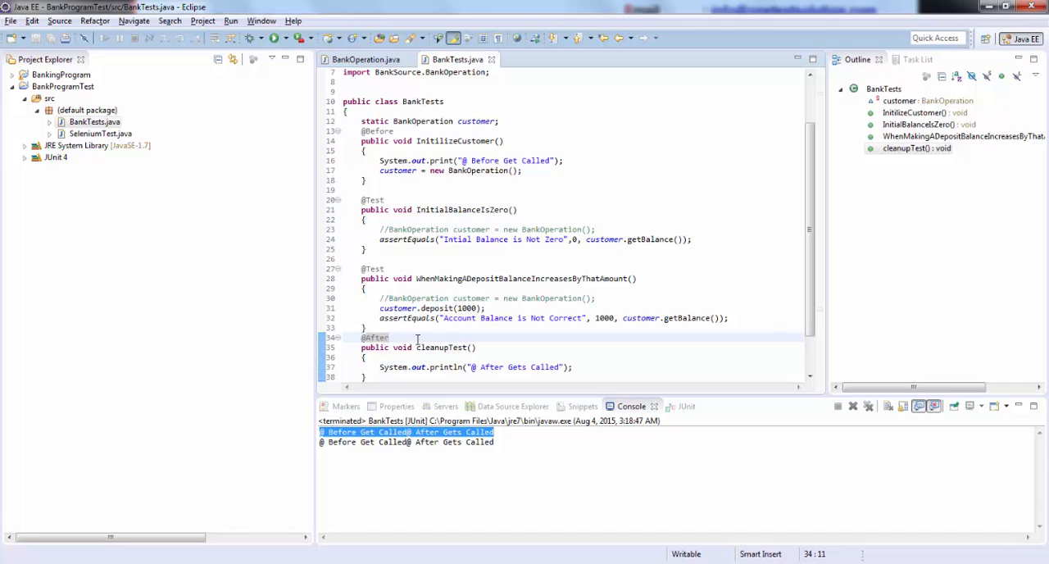